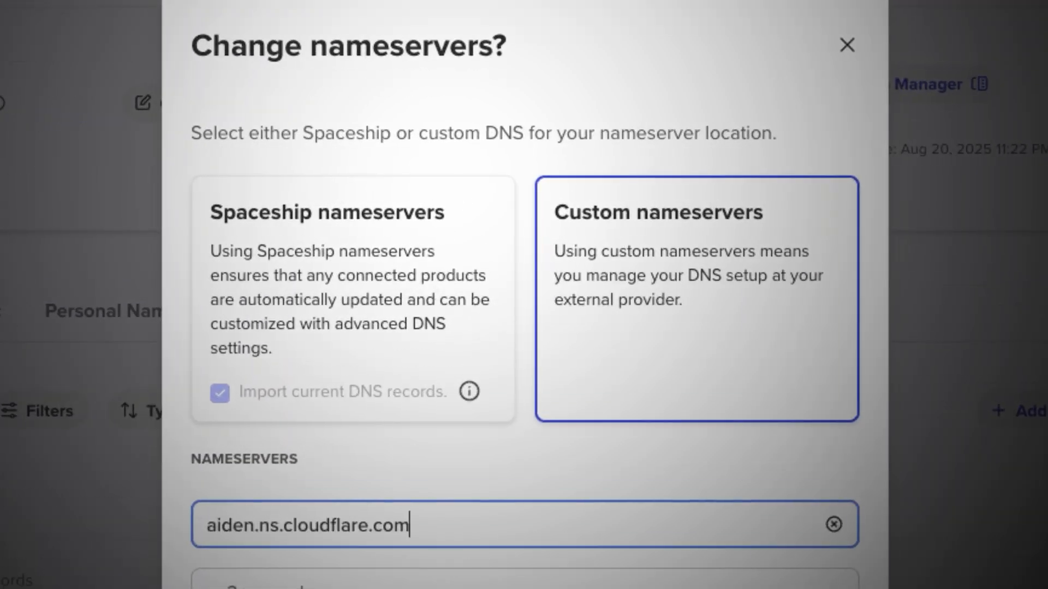
- Navigate browser tabs to reach the Spaceship Domain Manager list
left_click(847, 45)
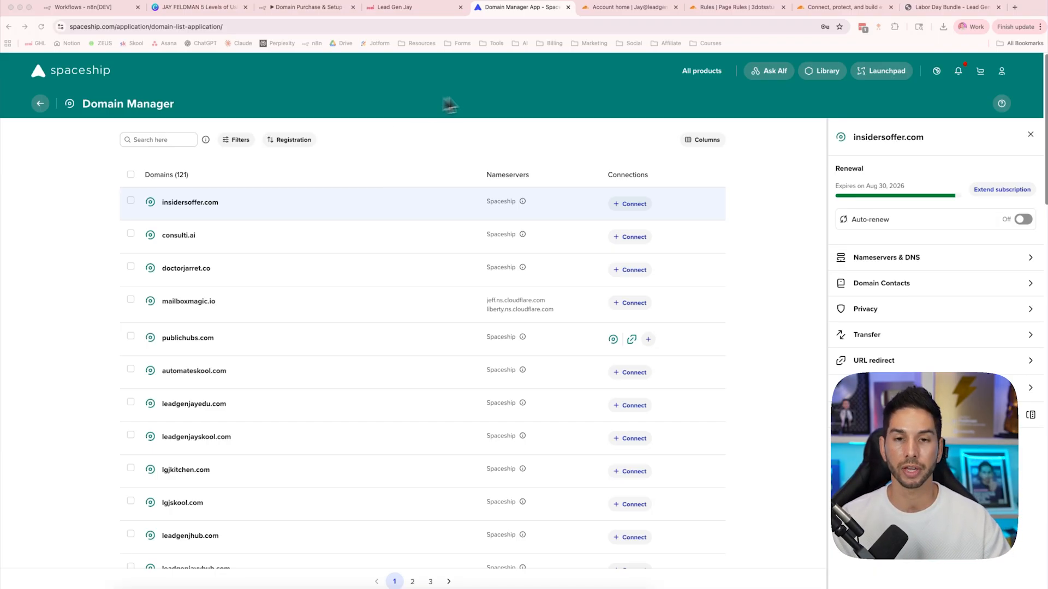
mouse_move(501, 109)
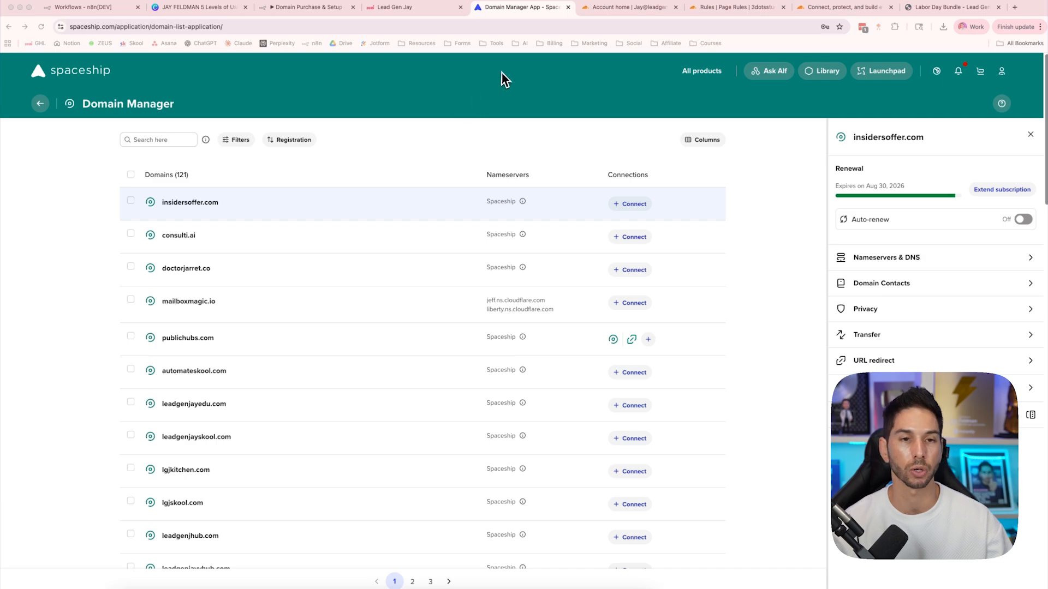
left_click(306, 8)
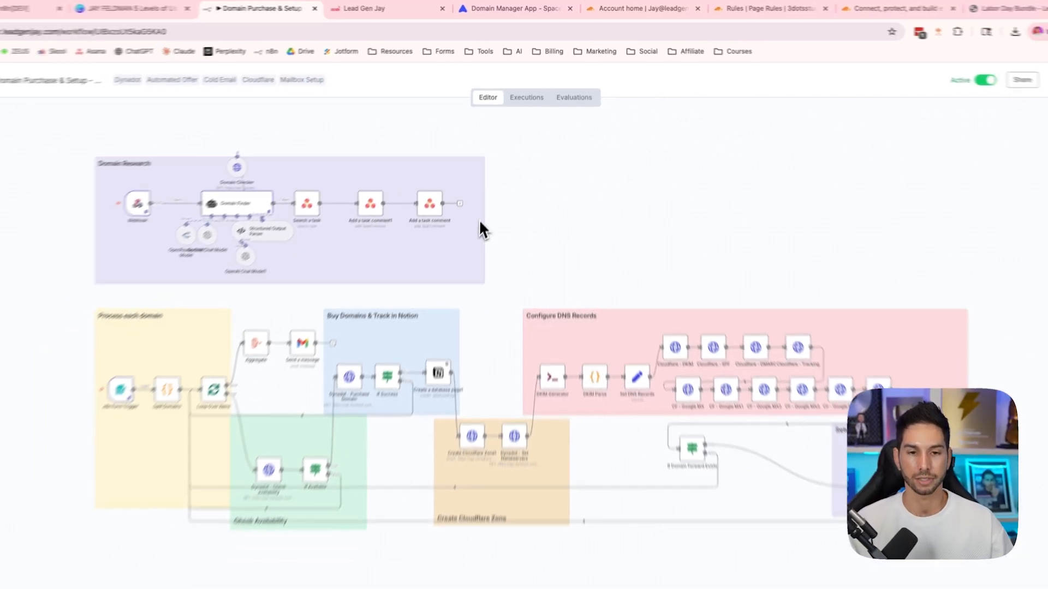
left_click(514, 7)
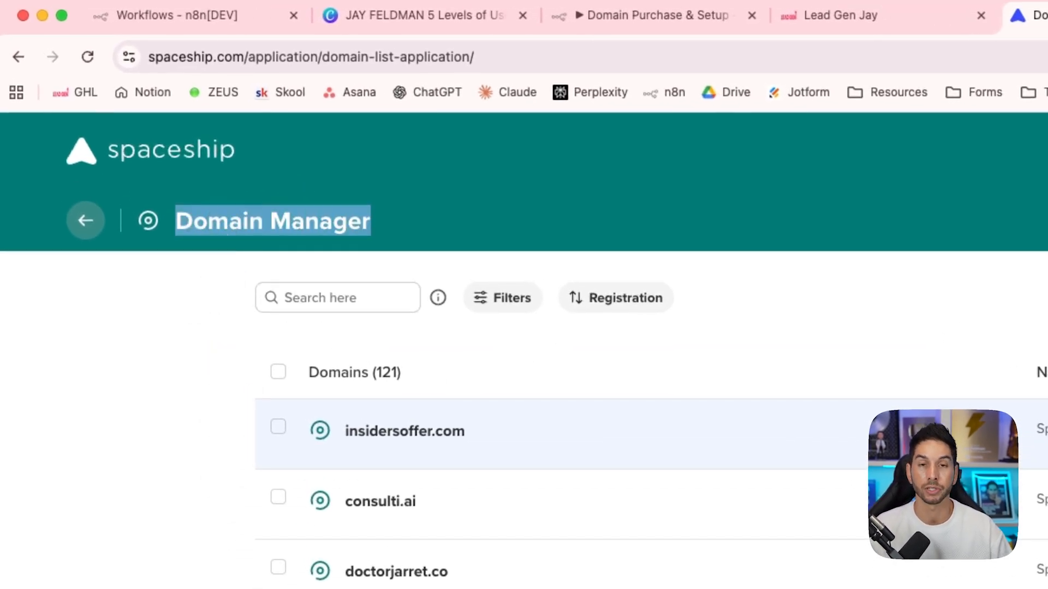
left_click(404, 431)
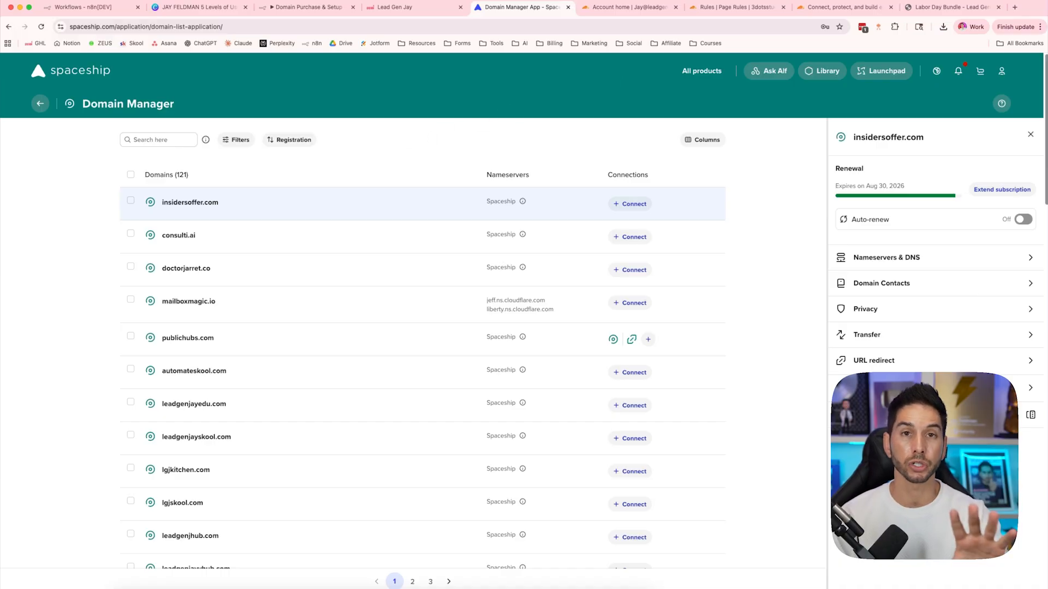
mouse_move(70, 205)
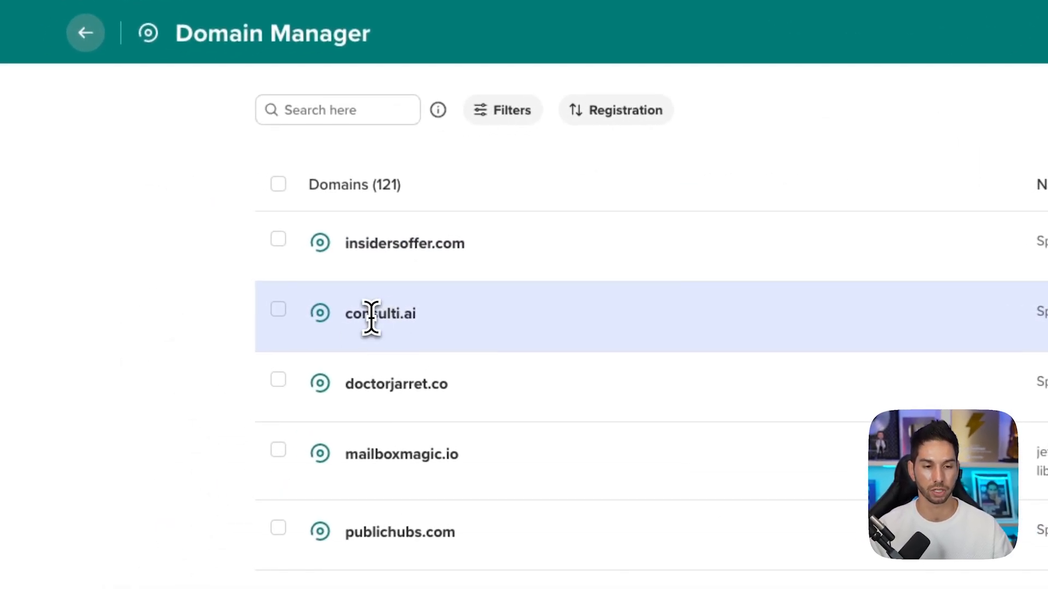
- Show consulti.ai's side panel with renewal Aug 20, 2027 and auto-renew off
double_click(380, 313)
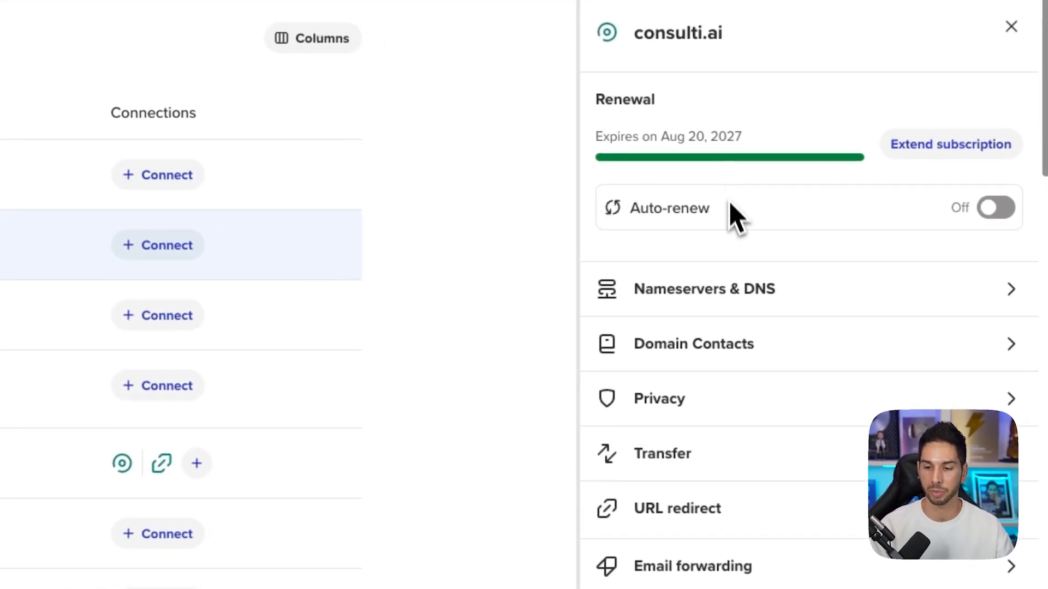
scroll("down", 3)
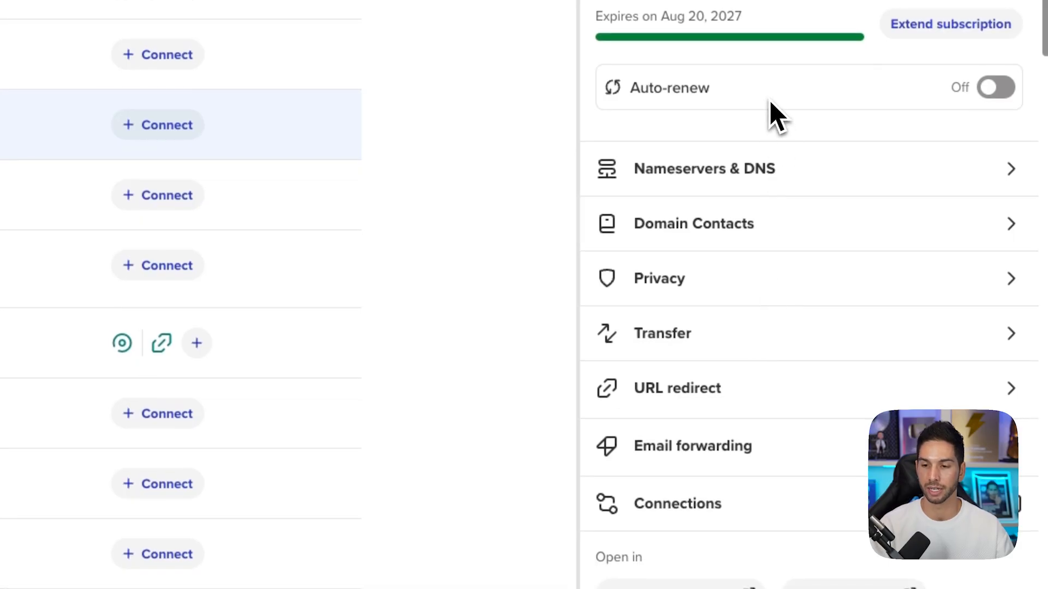
mouse_move(775, 241)
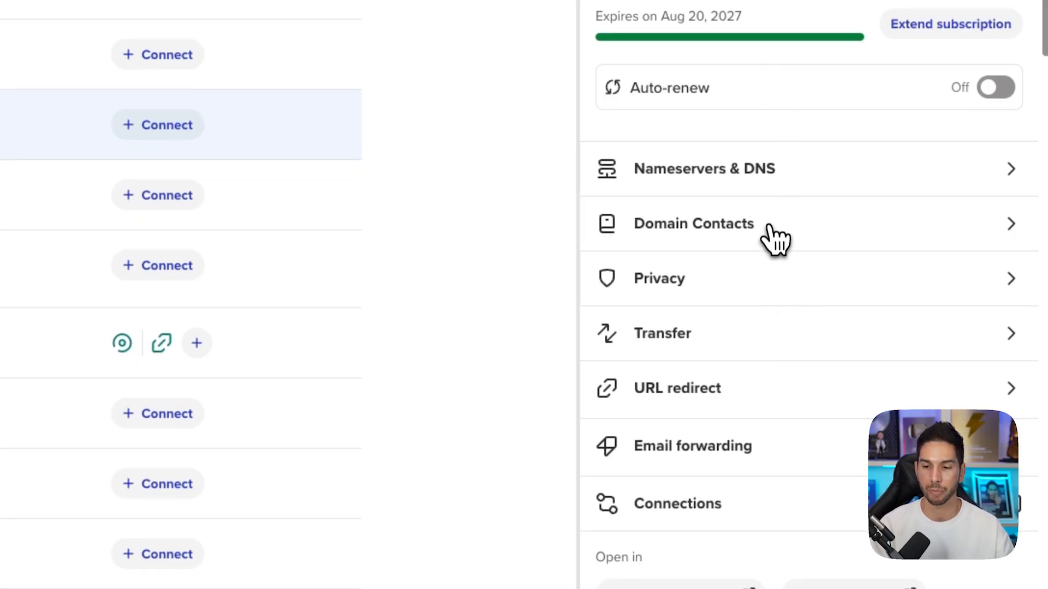
- Begin changing consulti.ai to custom nameservers from its Nameservers & DNS settings
left_click(705, 168)
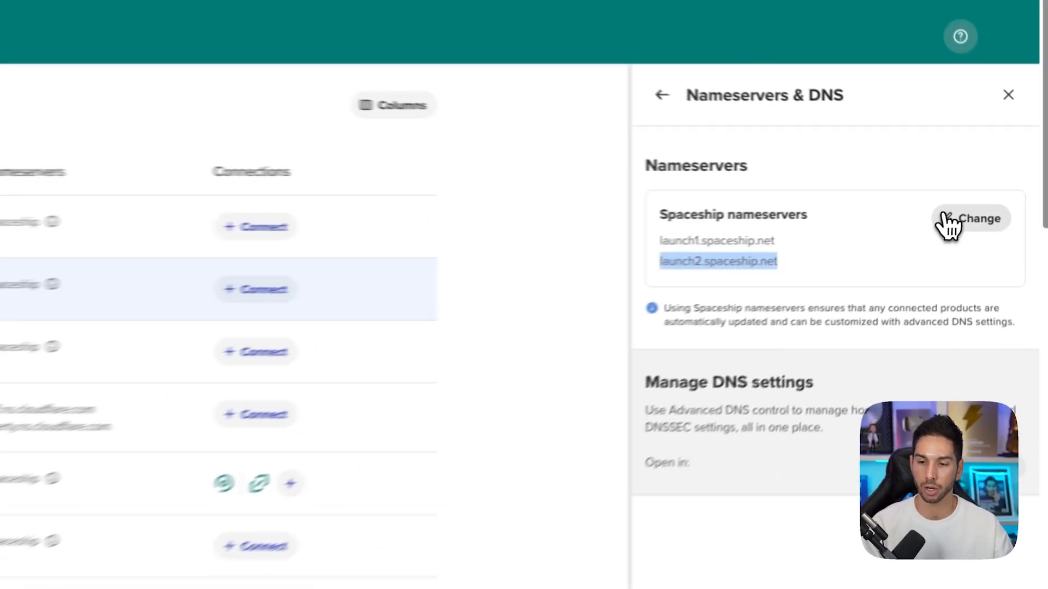
left_click(975, 218)
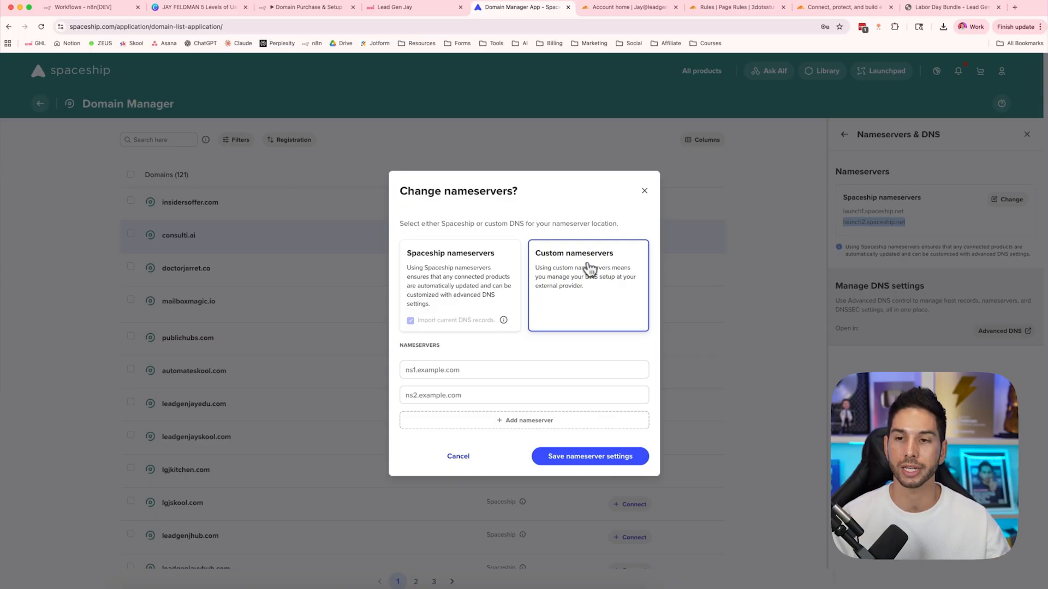
left_click(845, 8)
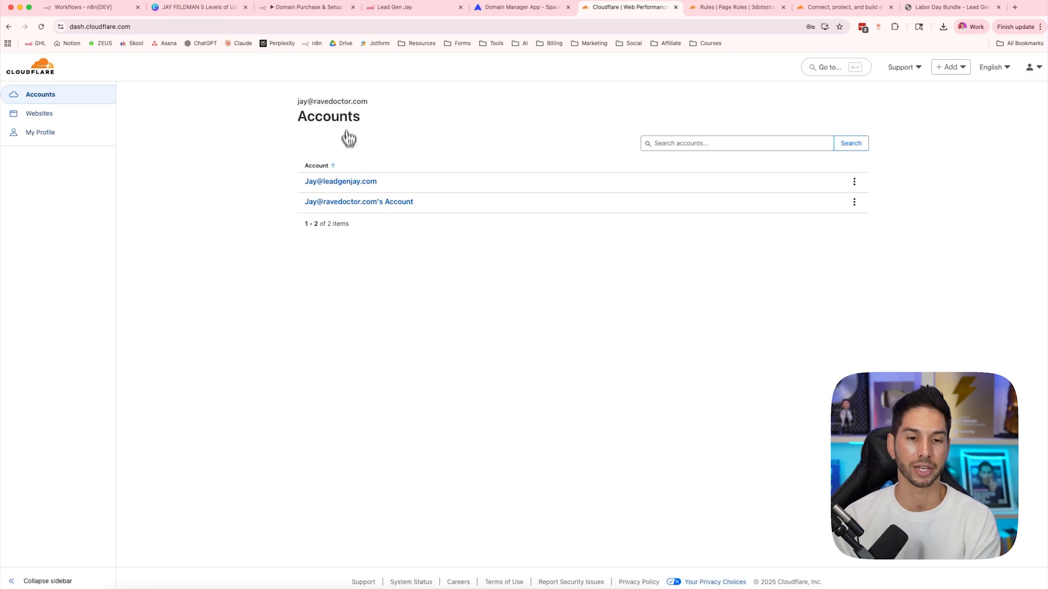
left_click(341, 181)
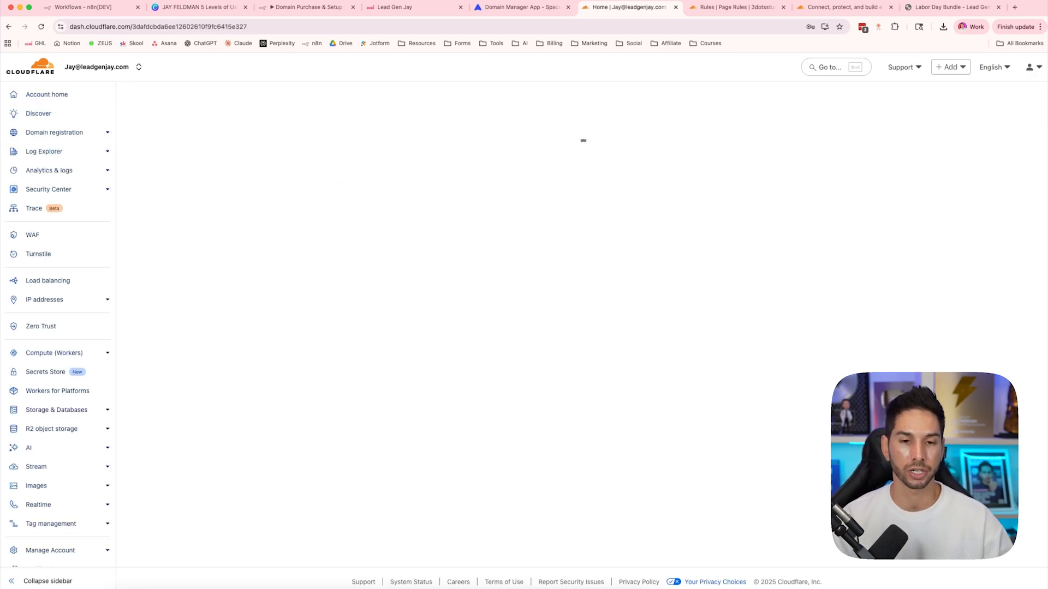
left_click(47, 94)
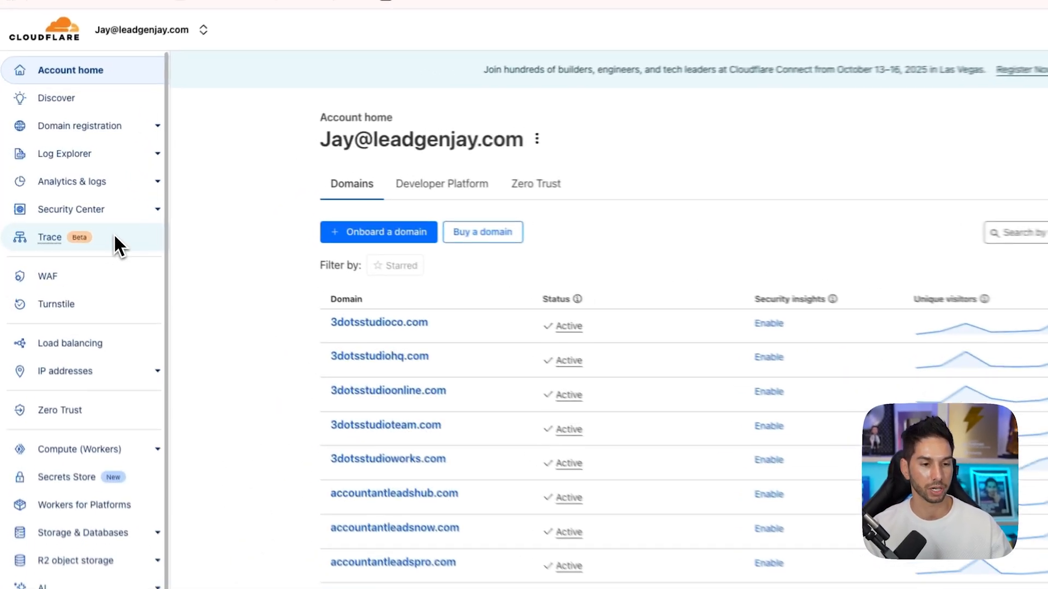
scroll("down", 3)
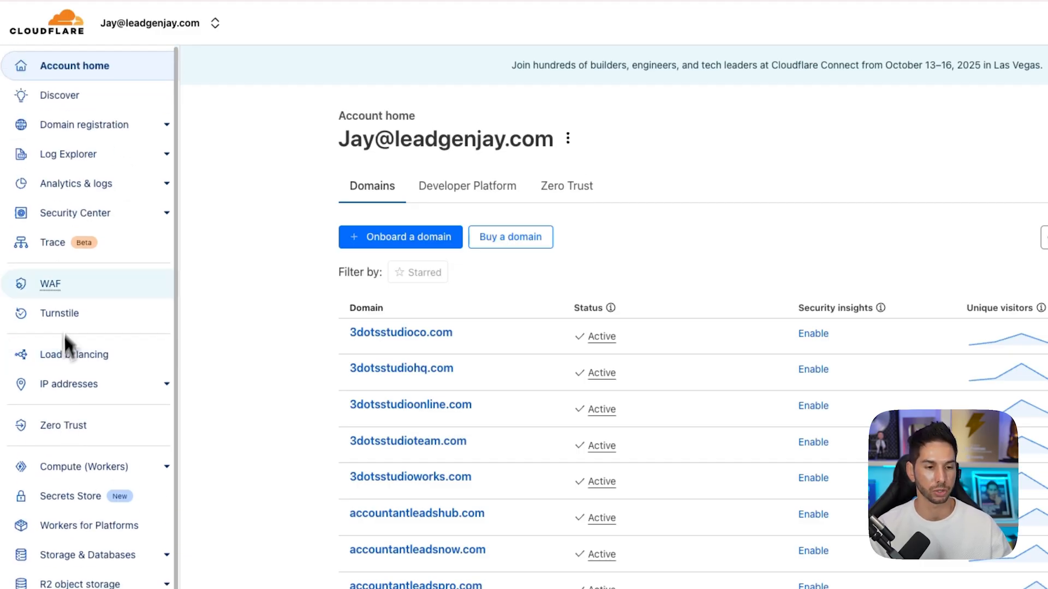
mouse_move(80, 286)
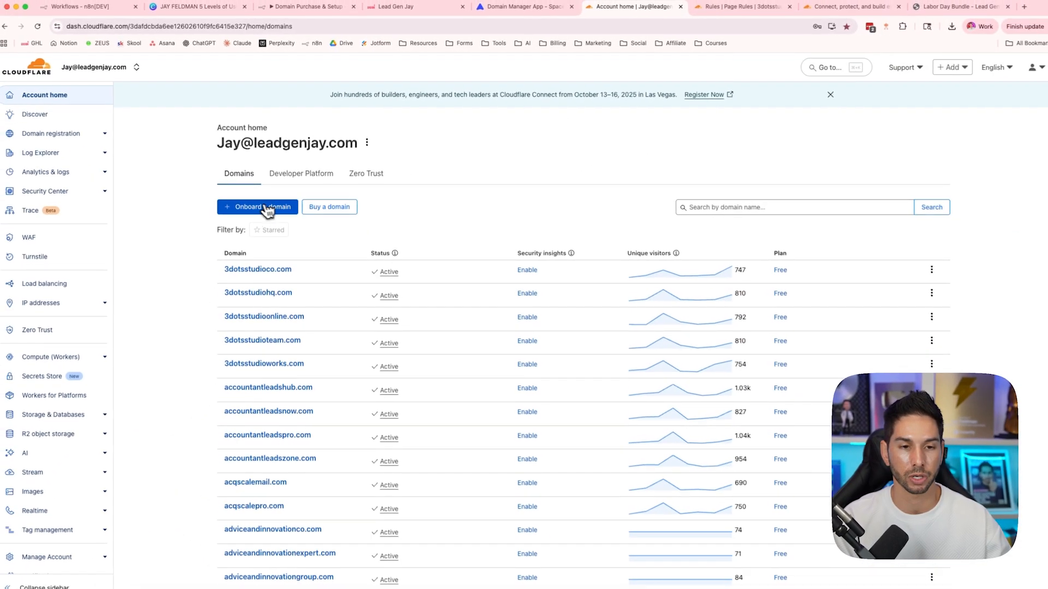
- Onboard consulti.ai as a new domain with AI training bots blocked on all pages
left_click(258, 206)
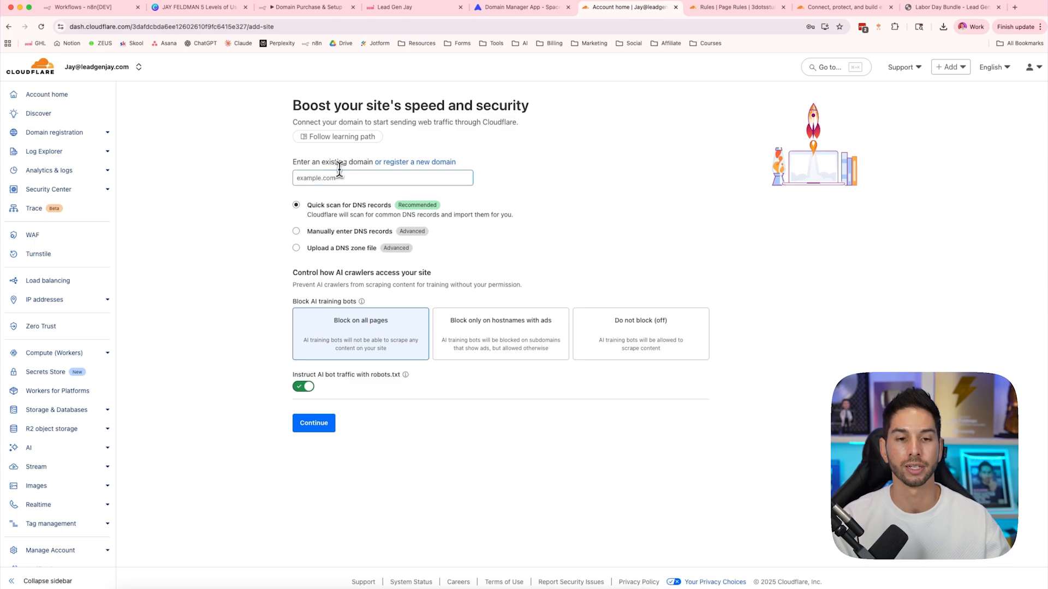
left_click(382, 178)
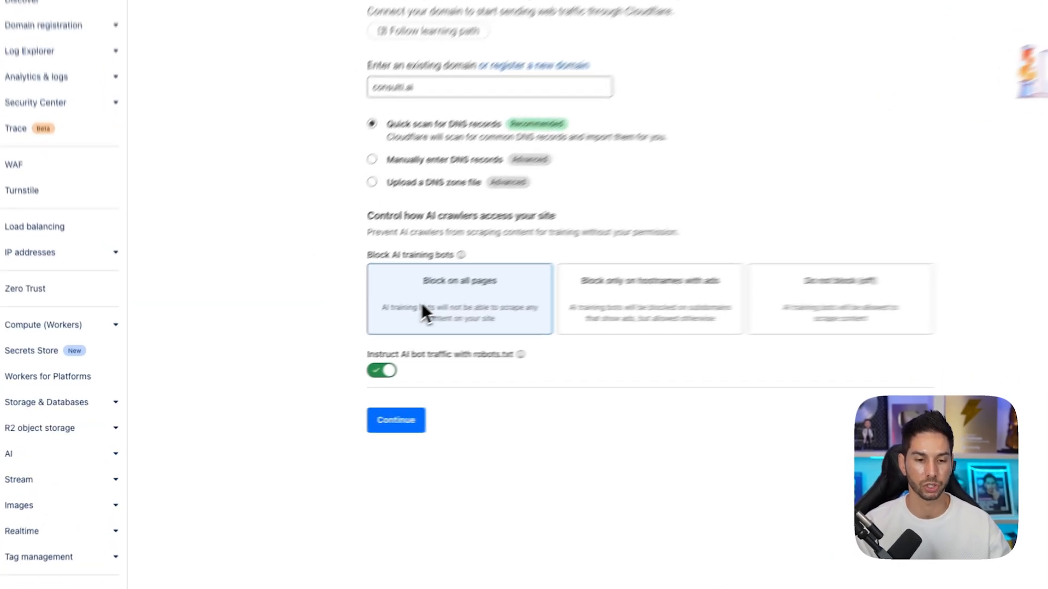
left_click(395, 420)
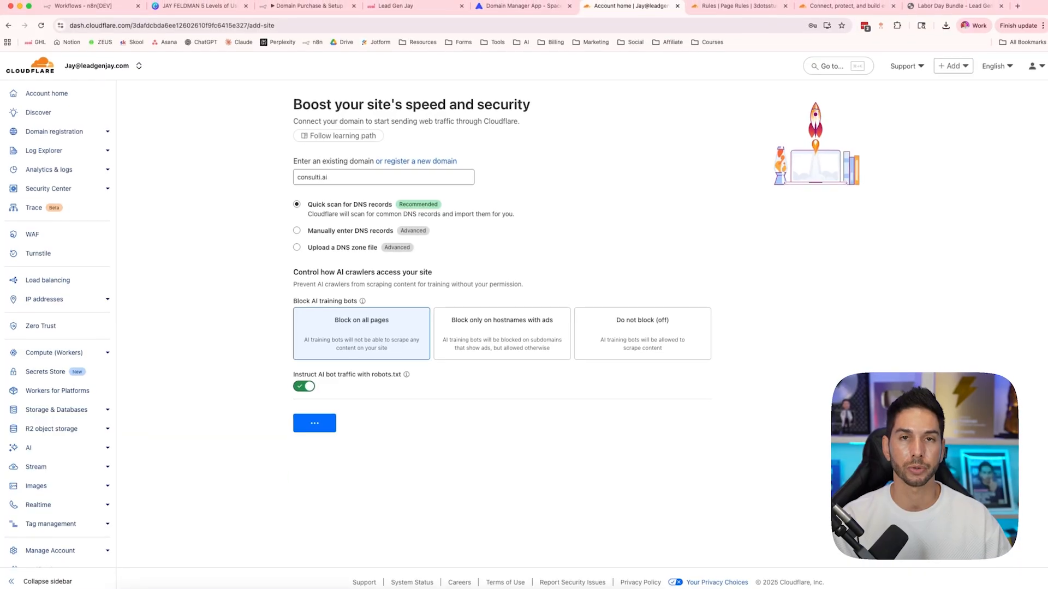
- Submit consulti.ai for setup and choose the Free plan
left_click(314, 424)
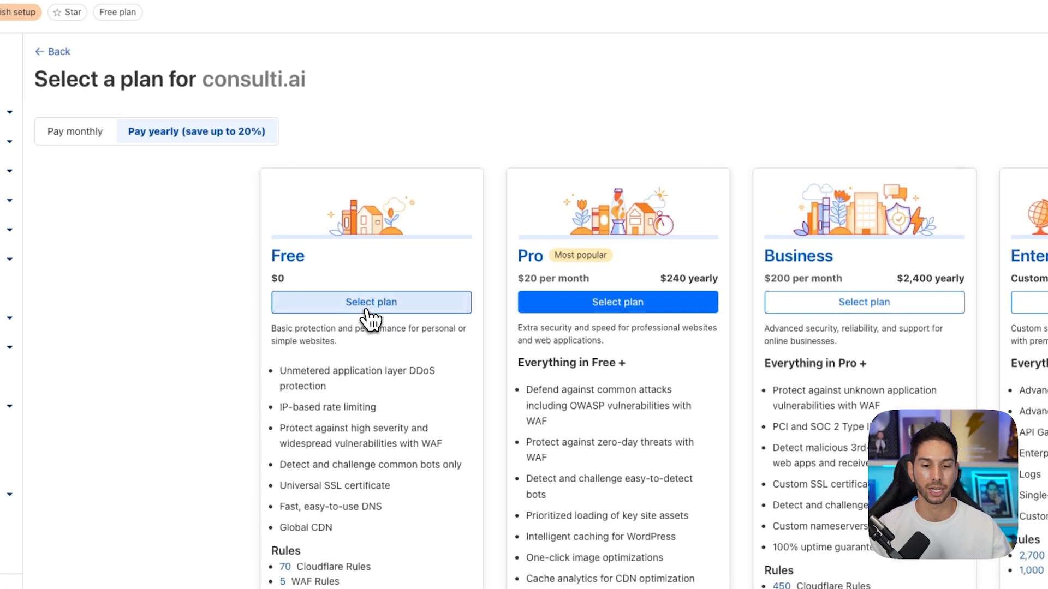
left_click(371, 303)
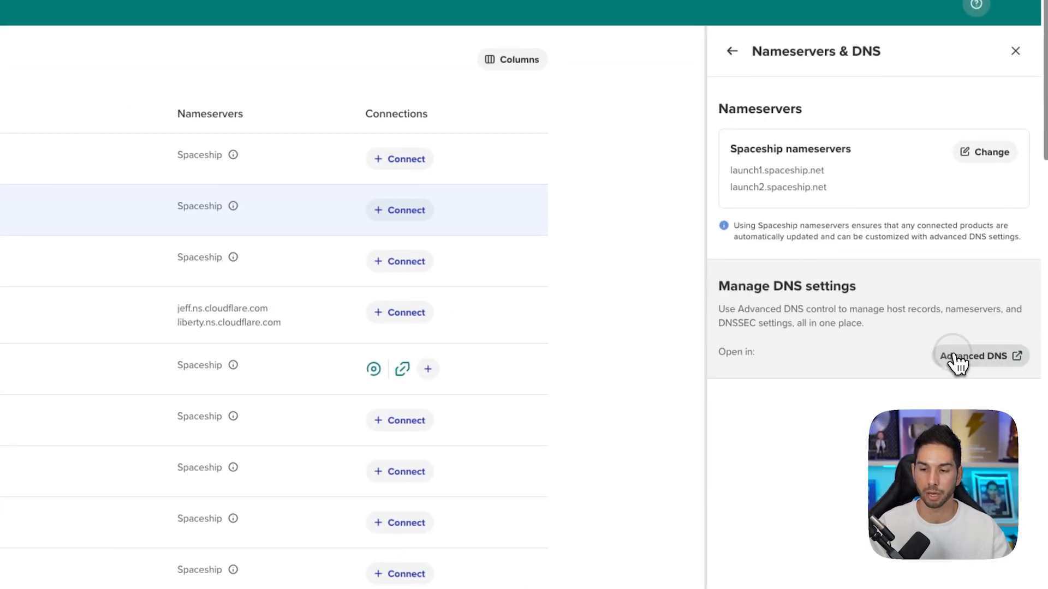
- Show consulti.ai's Advanced DNS records in Spaceship before reviewing Cloudflare's imported records
left_click(978, 356)
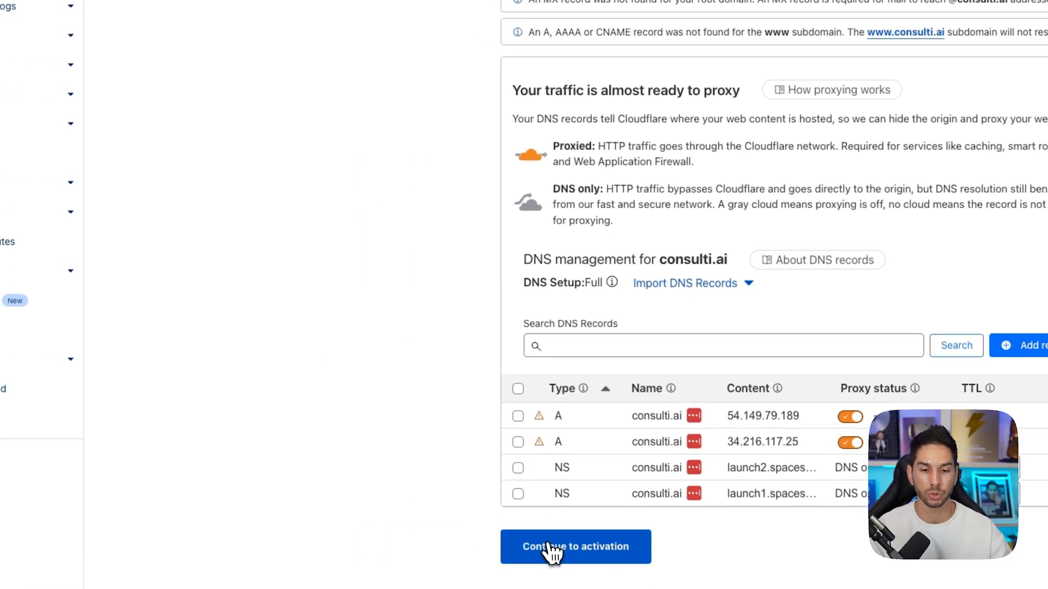
- Proceed to activation and copy the assigned nameserver aiden.ns.cloudflare.com
left_click(575, 546)
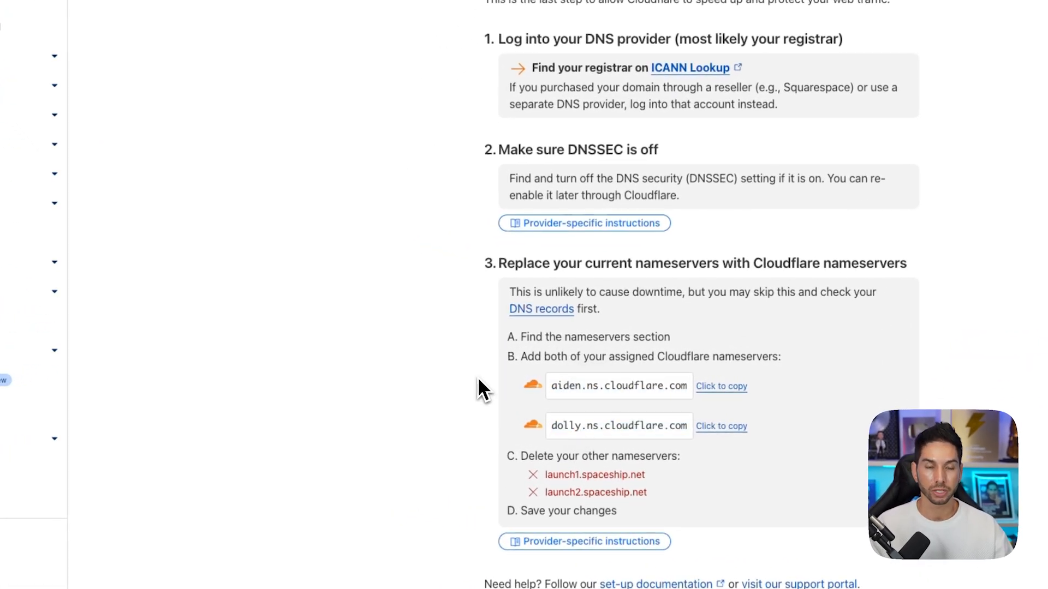
left_click(896, 66)
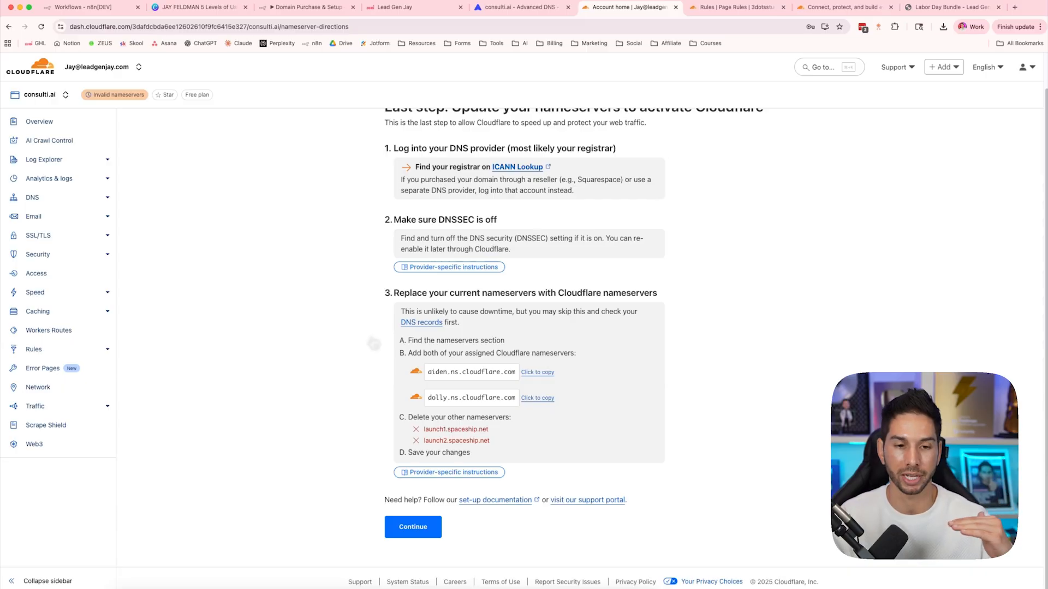
mouse_move(345, 326)
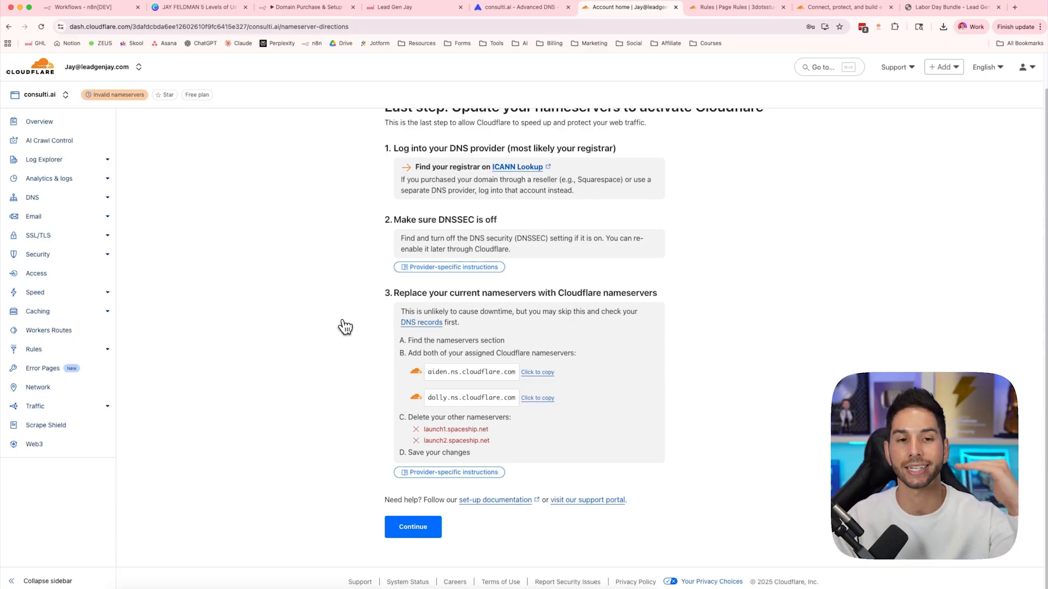
left_click(306, 7)
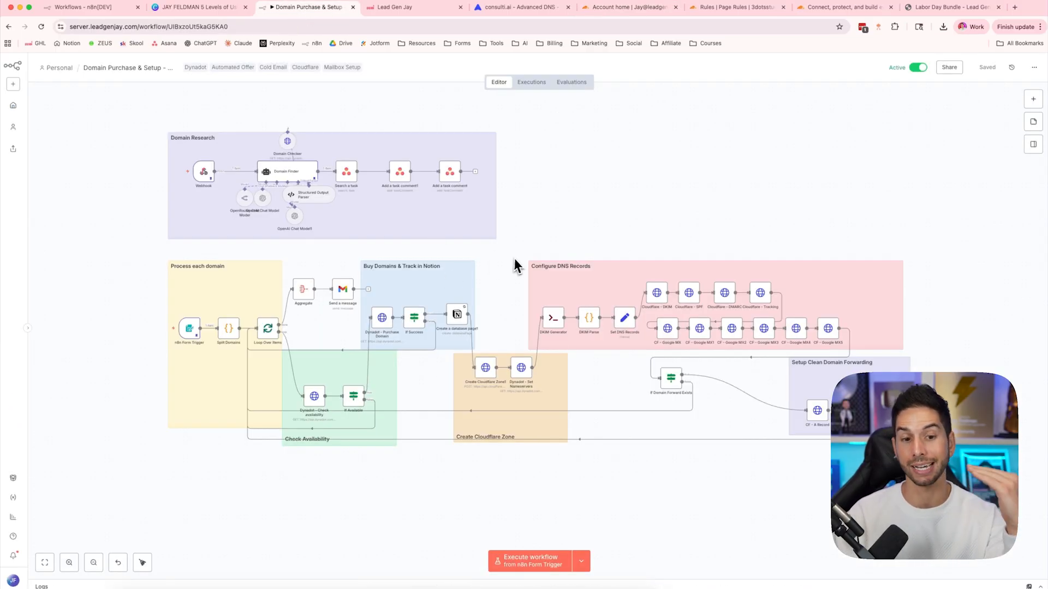
left_click(629, 8)
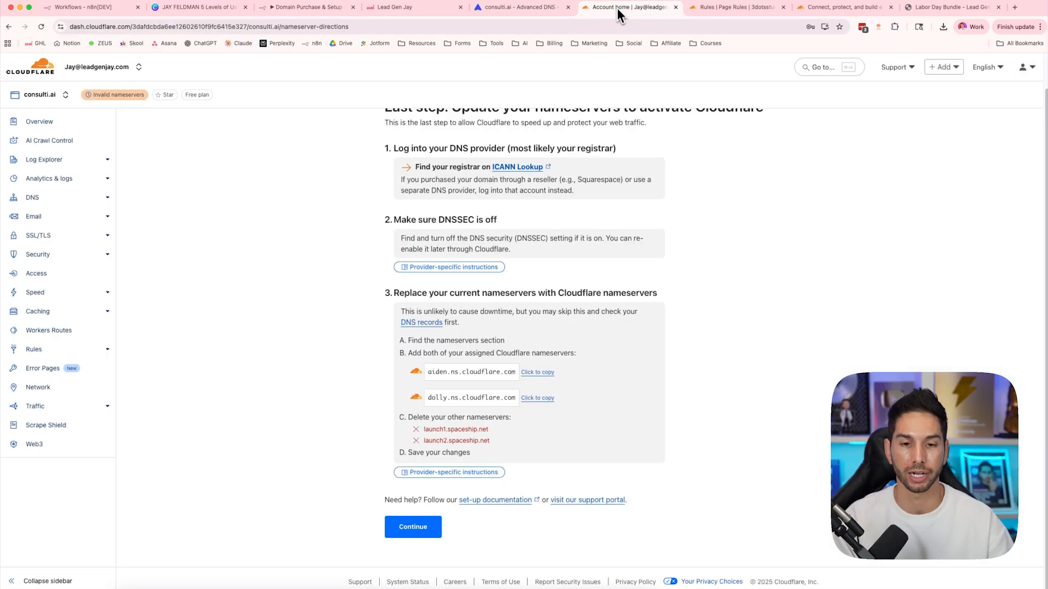
left_click(537, 372)
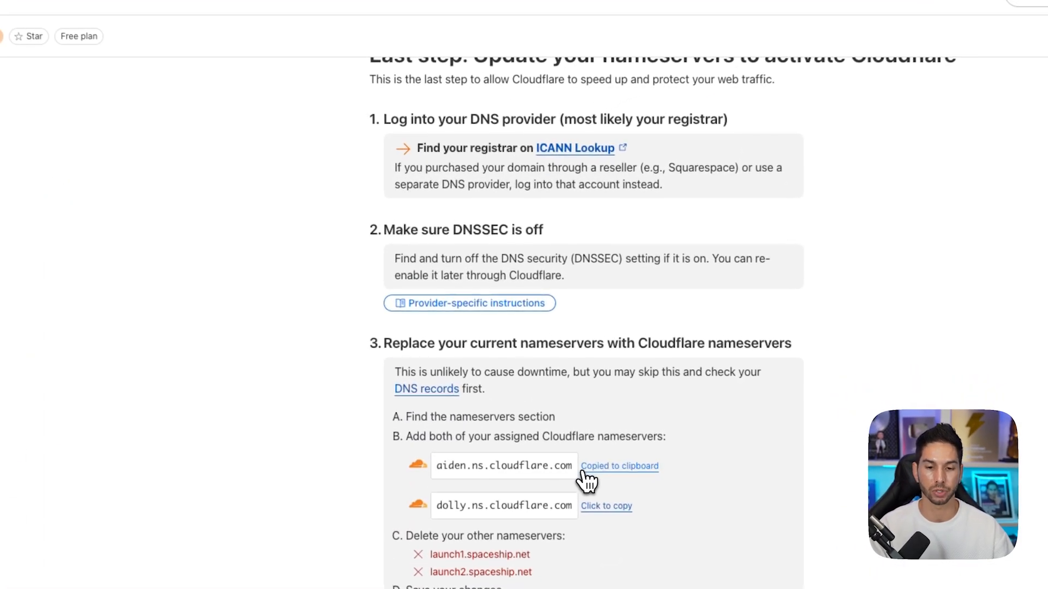
- Save aiden.ns.cloudflare.com and dolly.ns.cloudflare.com as consulti.ai's custom nameservers in Spaceship
left_click(658, 10)
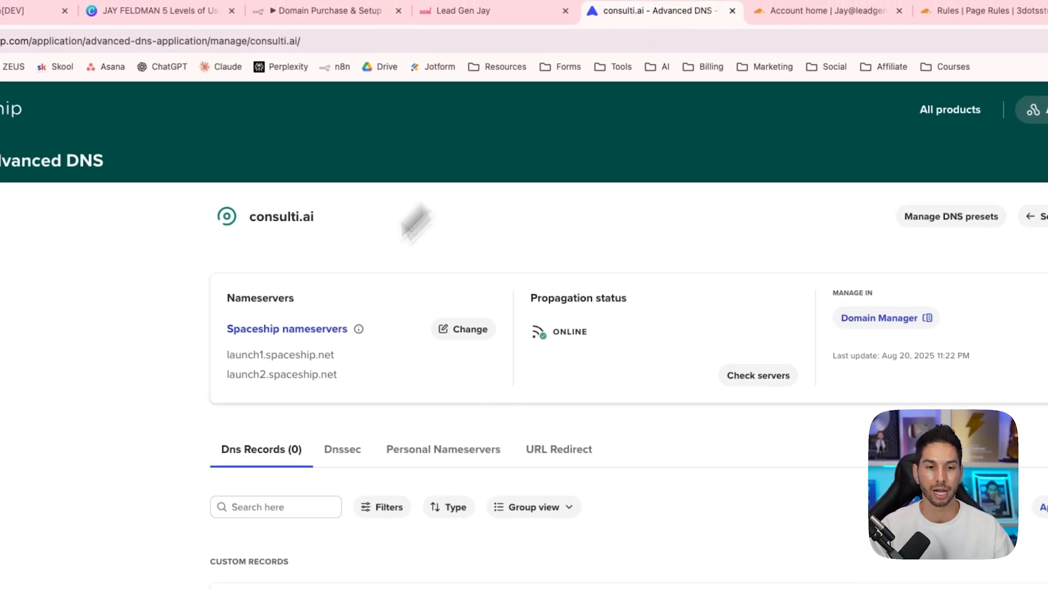
left_click(463, 329)
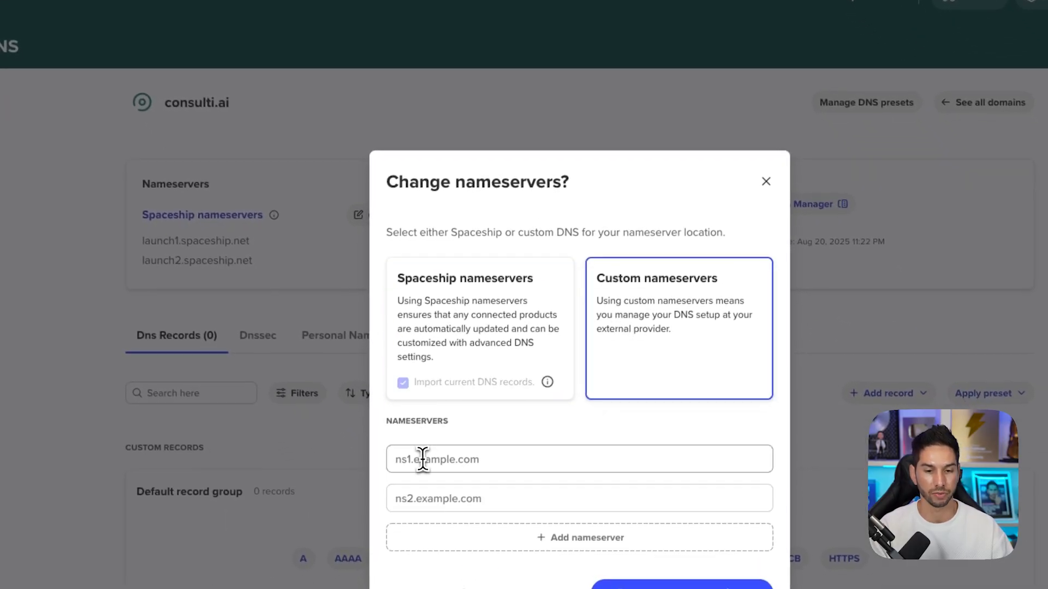
type("aiden.ns.cloudflare.com")
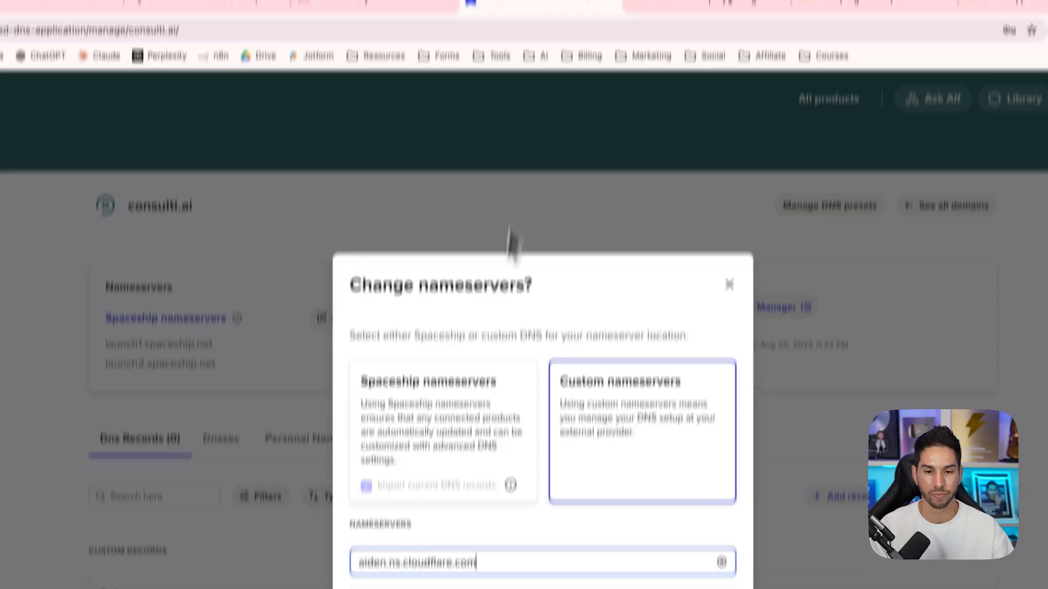
type("dolly.ns.cloudflare.com")
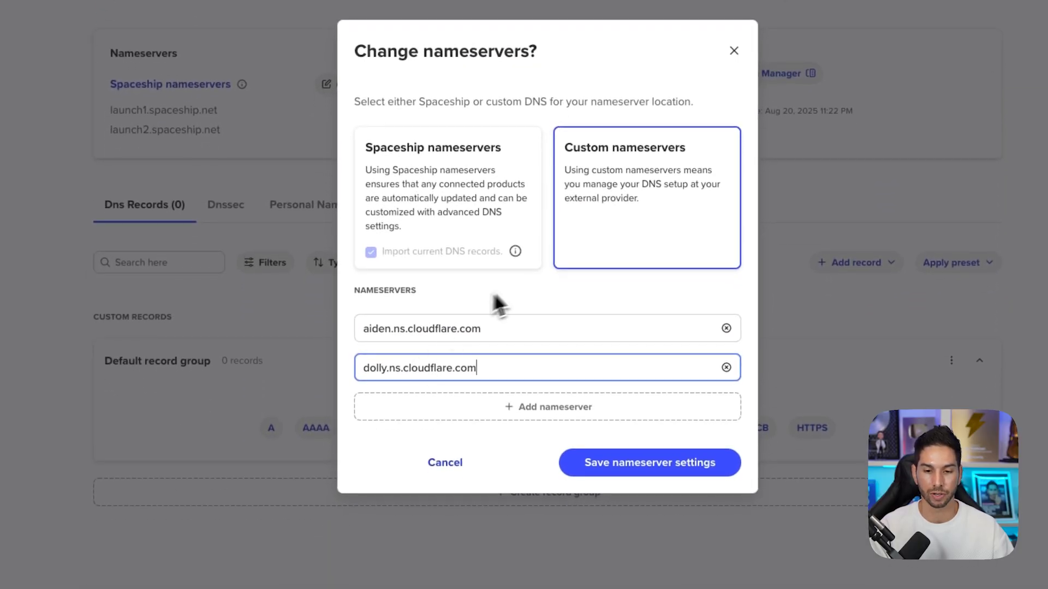
left_click(648, 463)
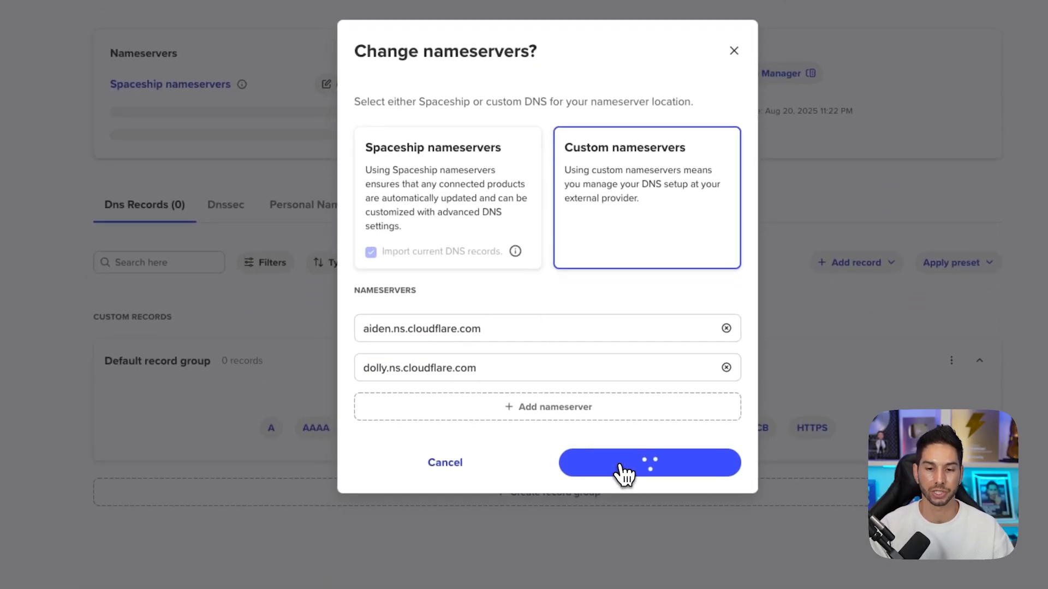
left_click(649, 463)
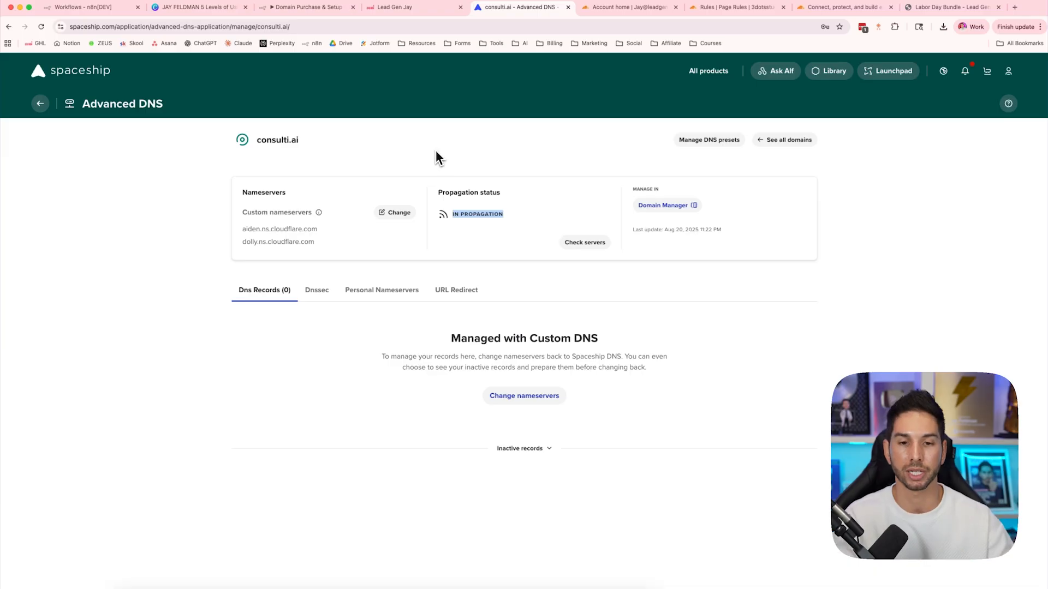
mouse_move(514, 222)
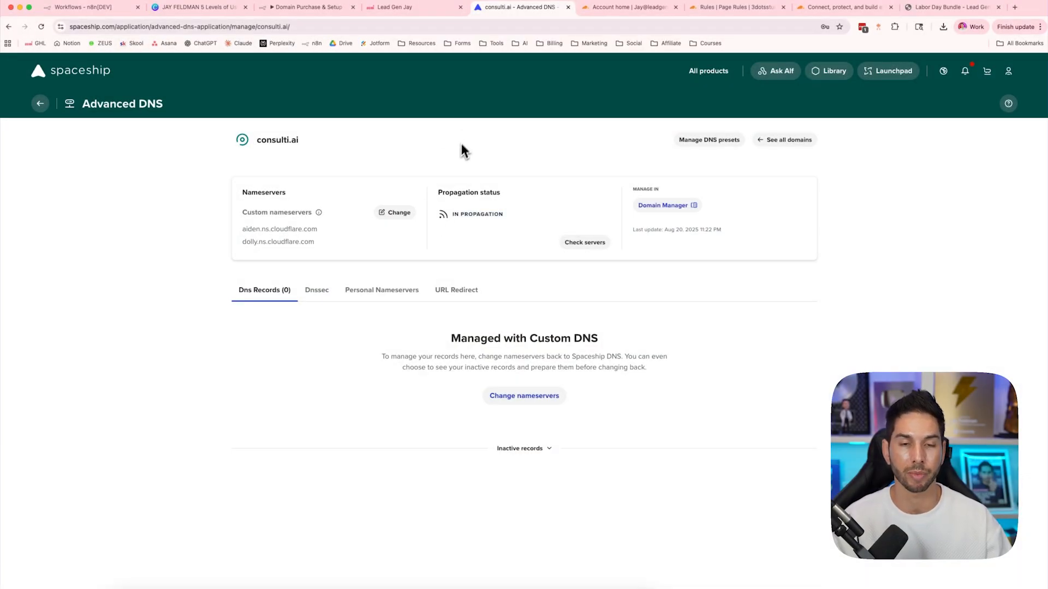
left_click(629, 6)
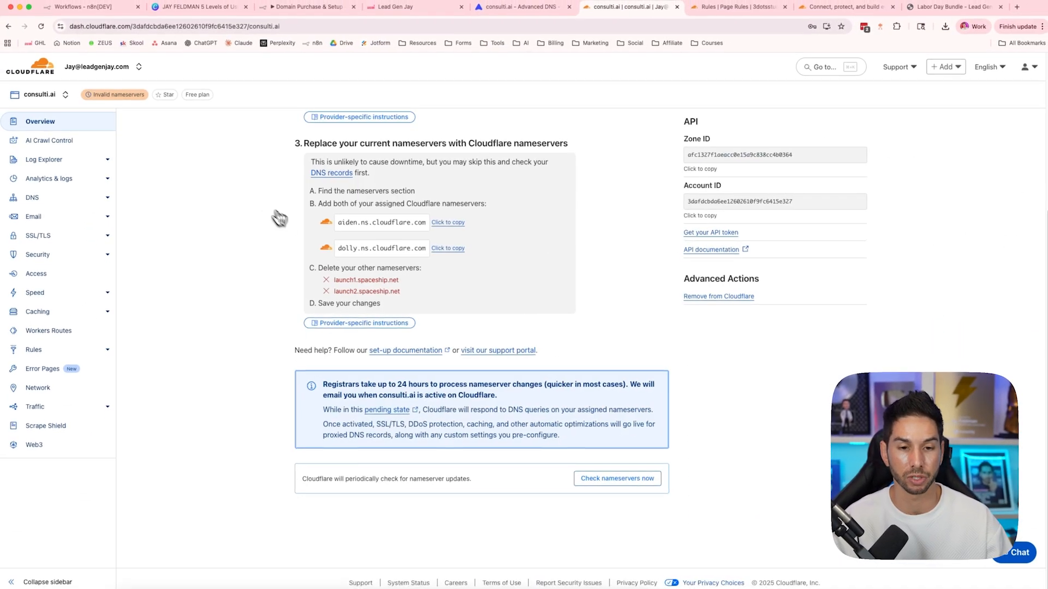
- Review the pending nameserver notice, then find Cloudflare's activation email in Gmail
left_click_drag(336, 279, 400, 291)
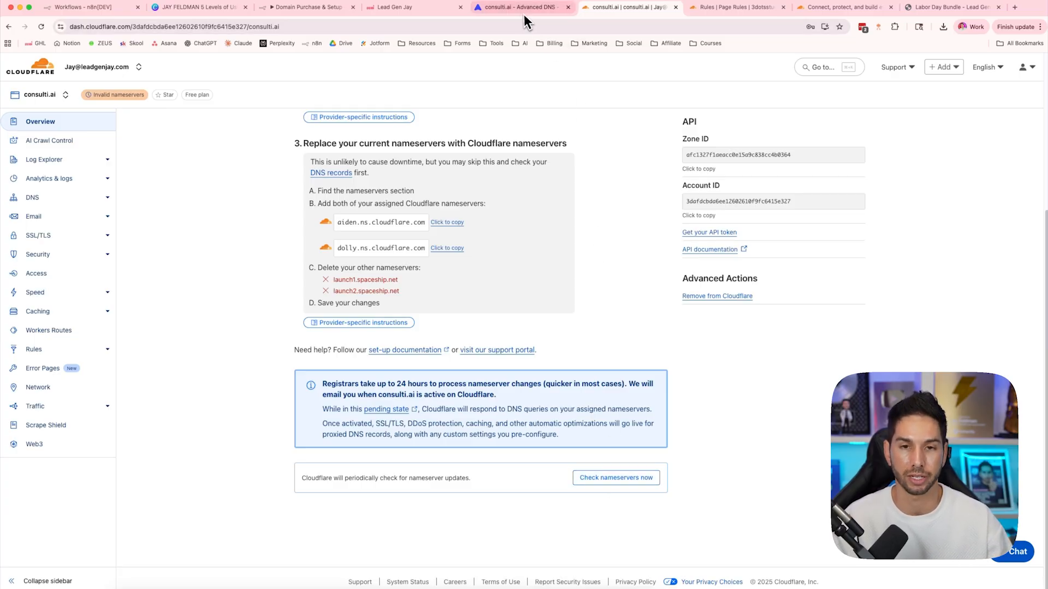
left_click(522, 8)
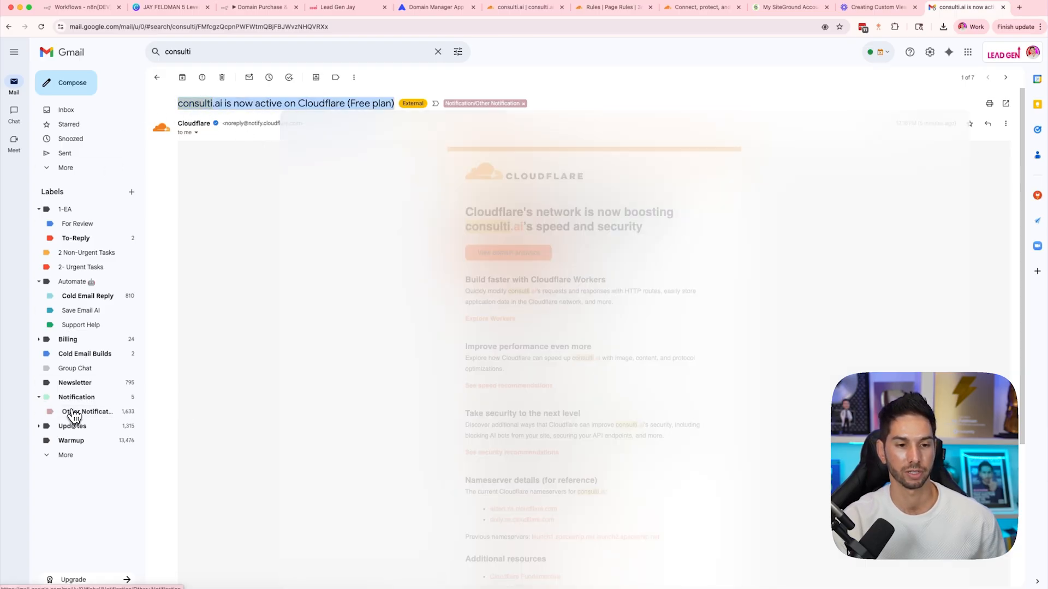
- Browse the Other Notification label in Gmail, then return to Cloudflare showing consulti.ai Active
left_click(88, 412)
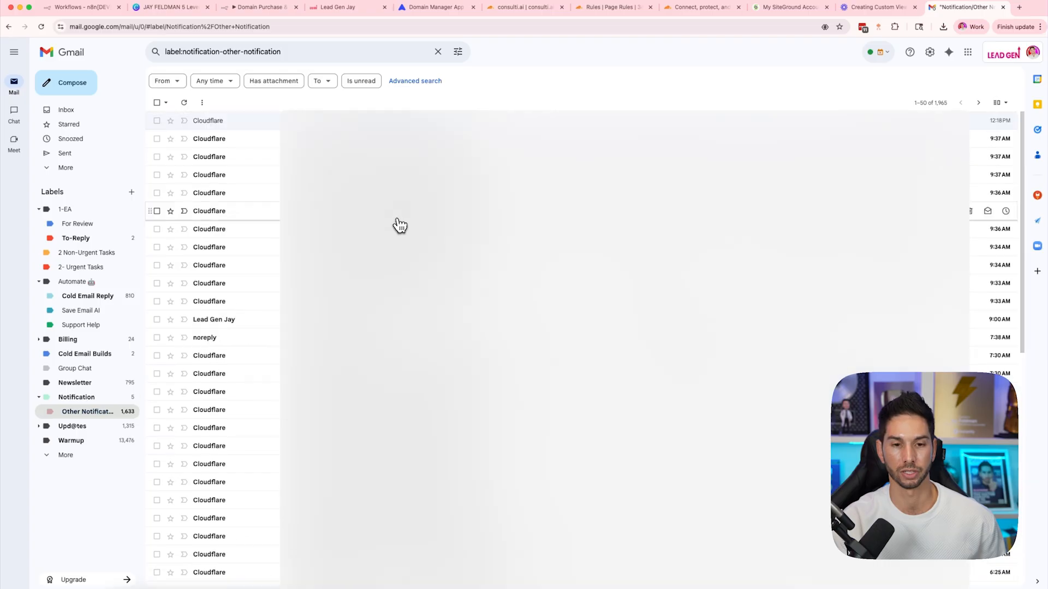
scroll("down", 3)
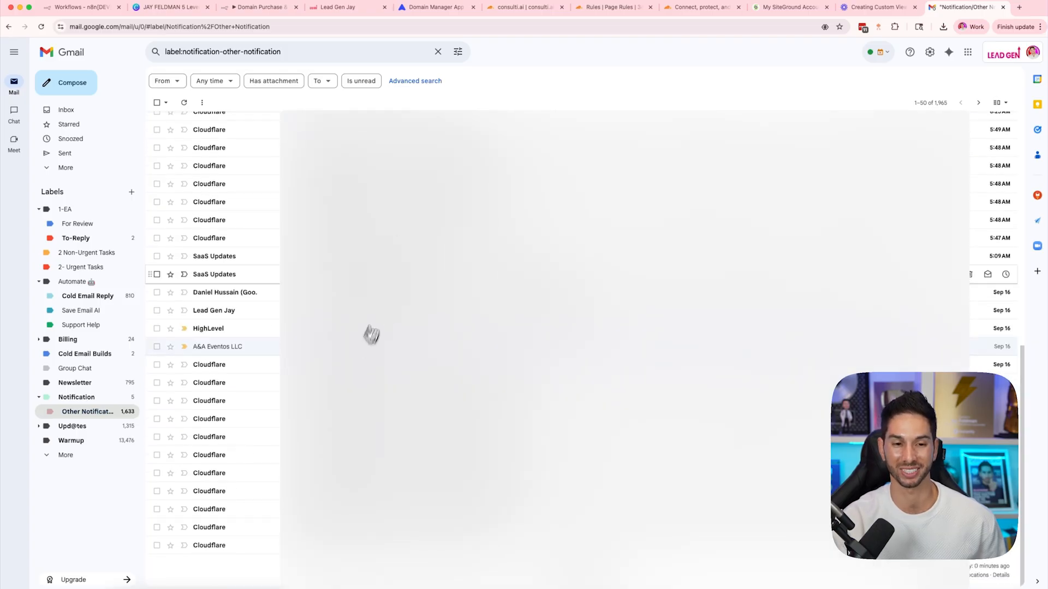
left_click(525, 8)
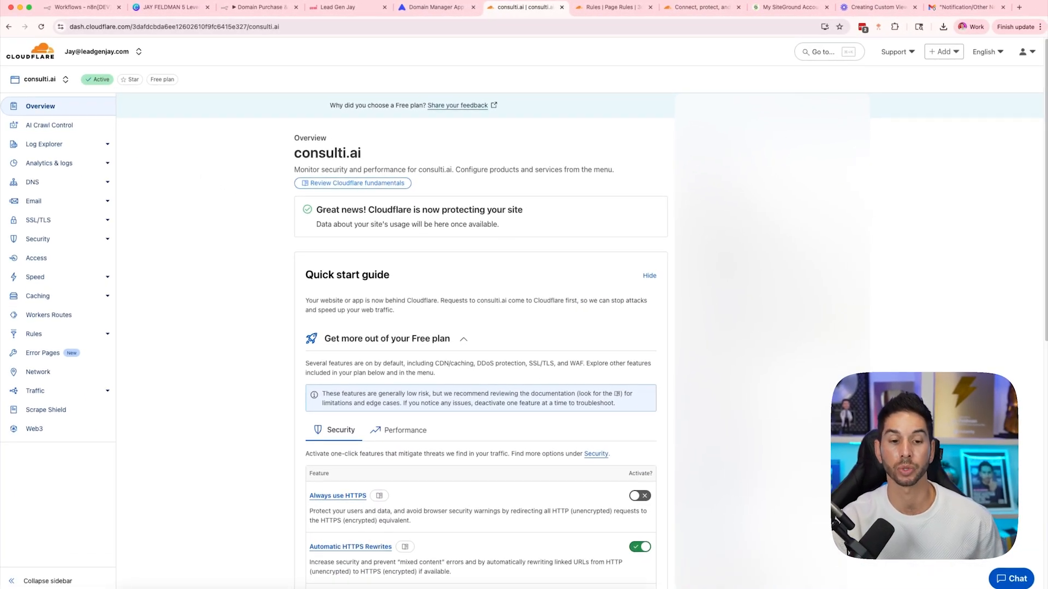
mouse_move(223, 230)
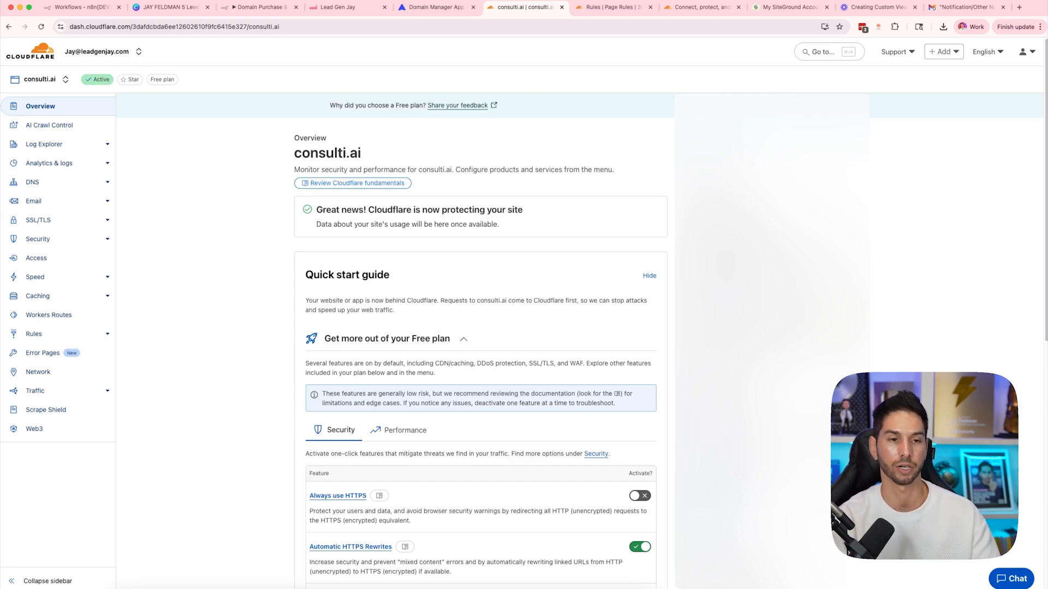
mouse_move(44, 144)
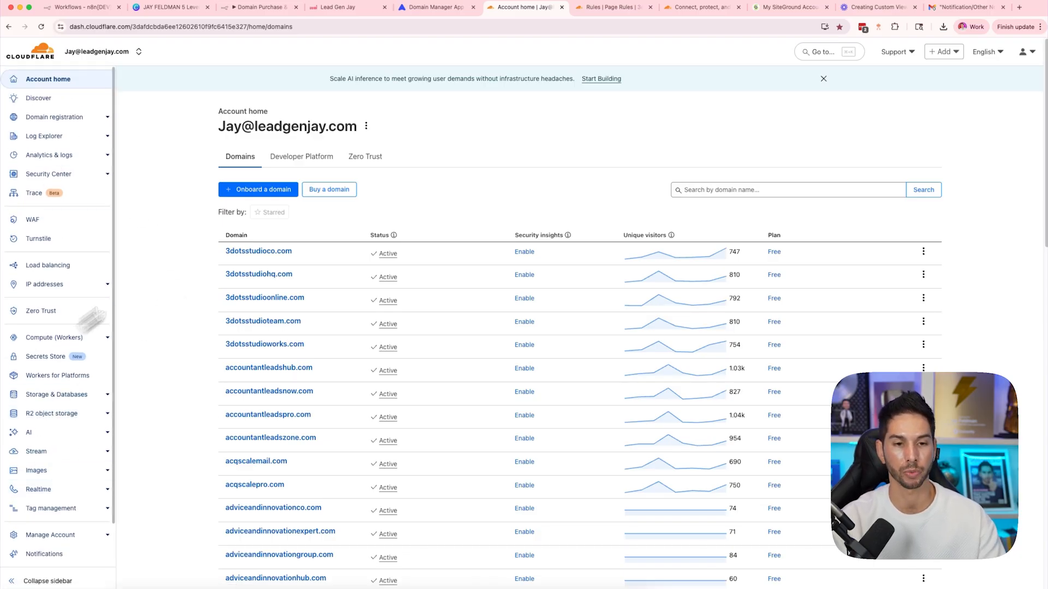
- Search the account's domains for 'consu' and open the consulti.ai overview
type("consu")
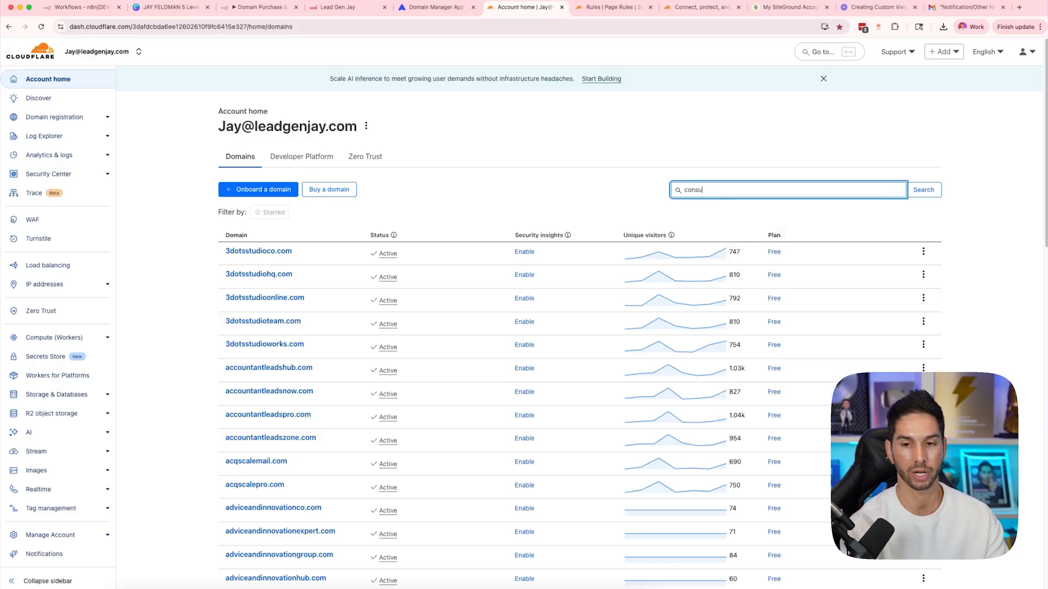
left_click(926, 190)
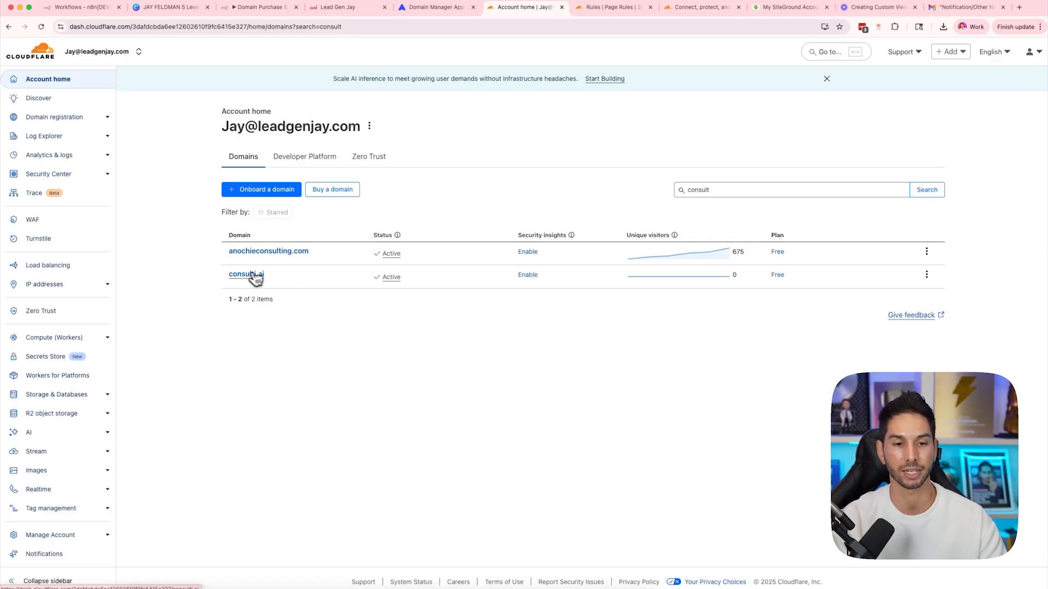
left_click(245, 275)
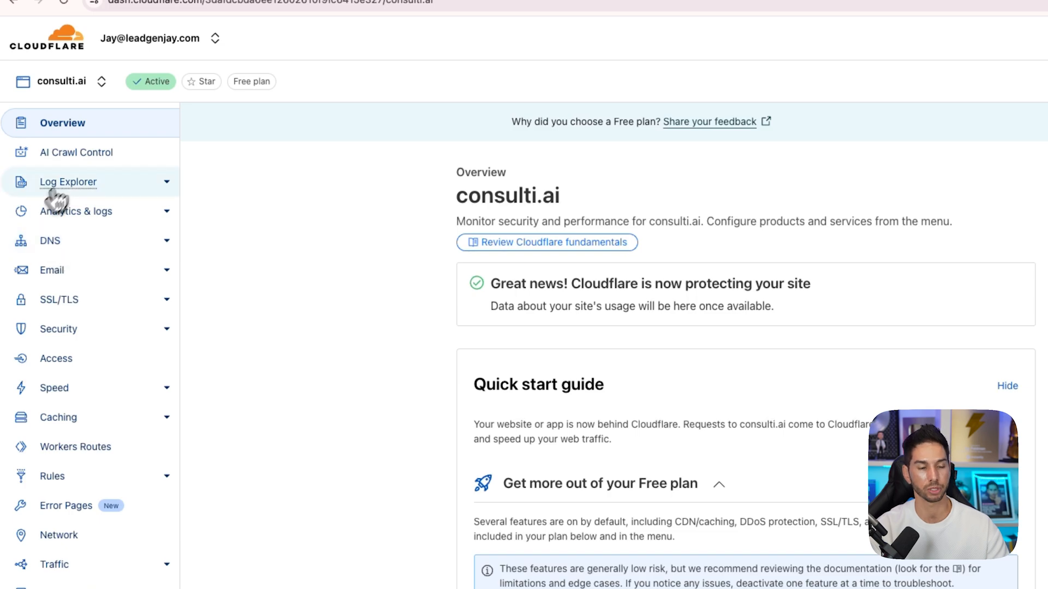
- Start a new DNS record on the consulti.ai DNS Records page with the record-type list showing
left_click(49, 240)
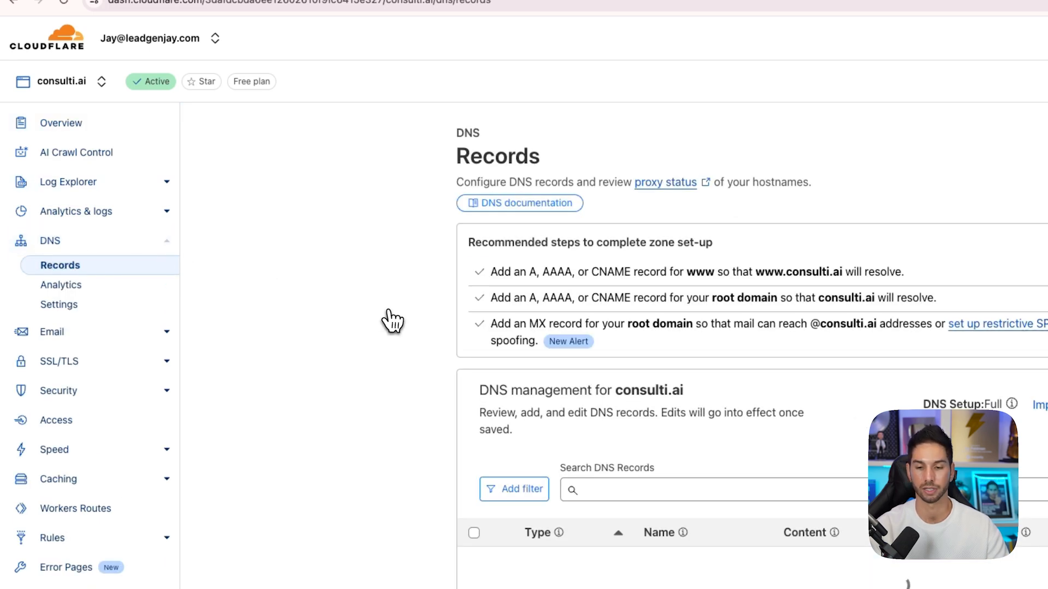
scroll("down", 3)
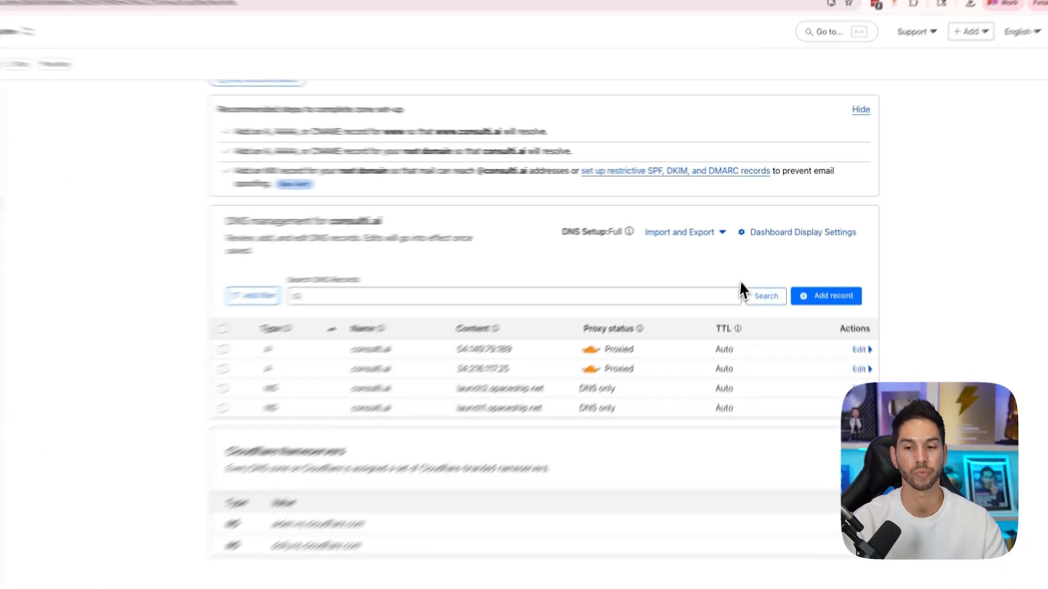
left_click(826, 296)
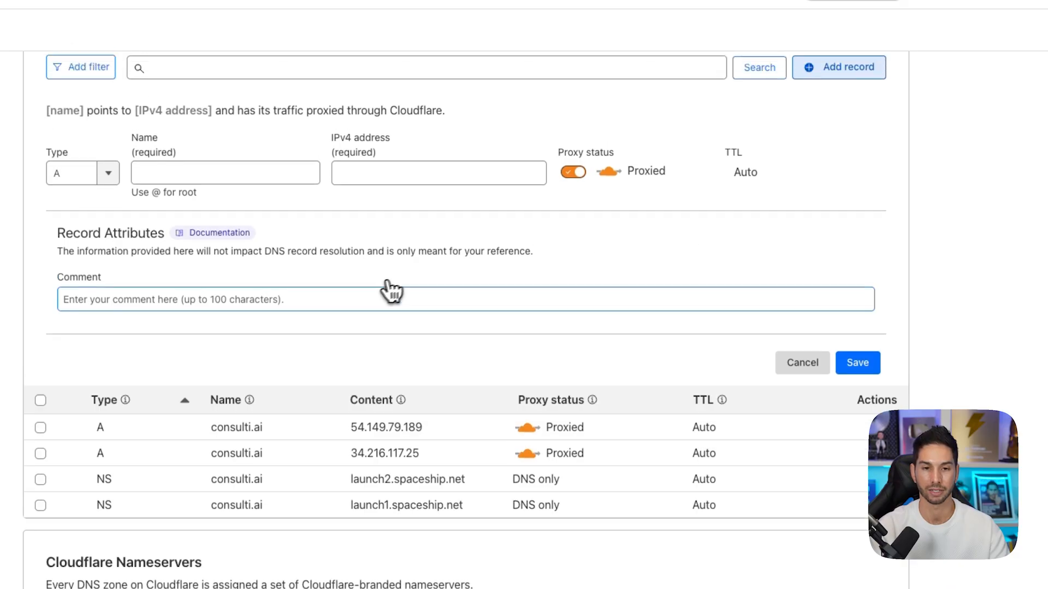
scroll("up", 3)
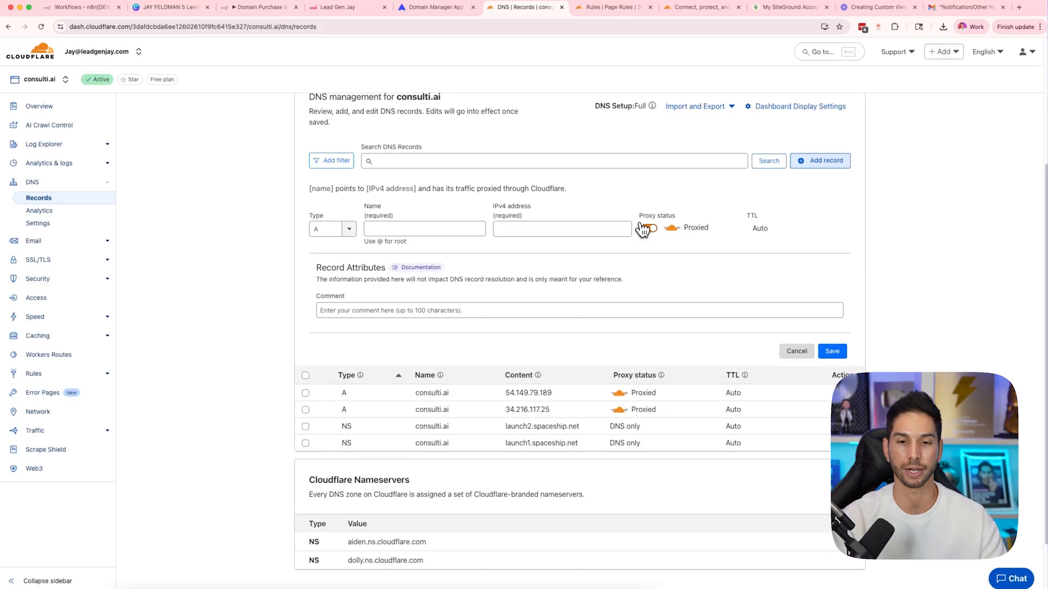
left_click(332, 228)
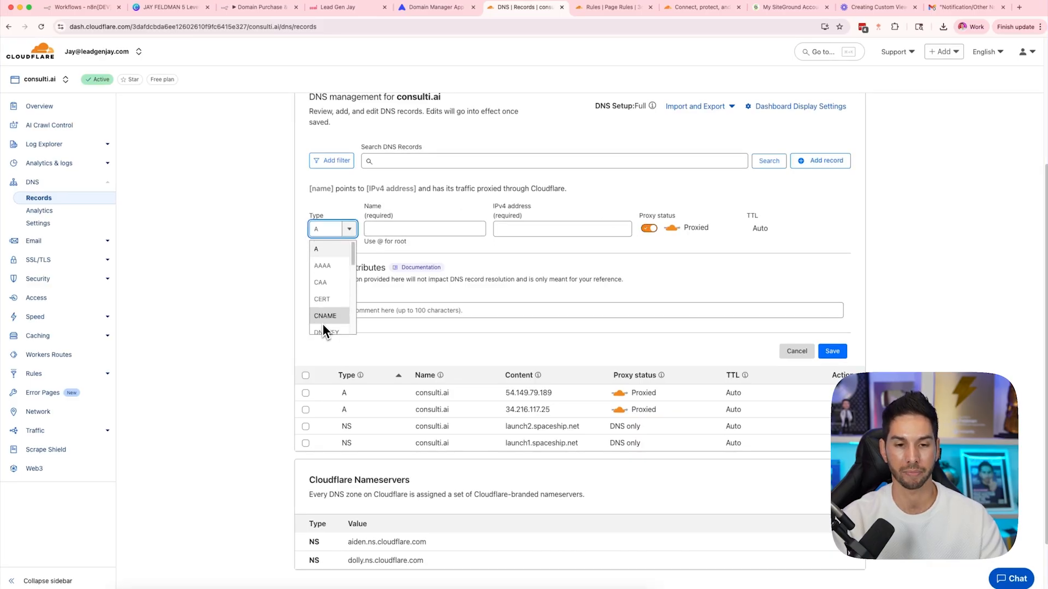
- Turn proxying off for the new record and settle its TTL on 2 min after trying 10 min
scroll("down", 3)
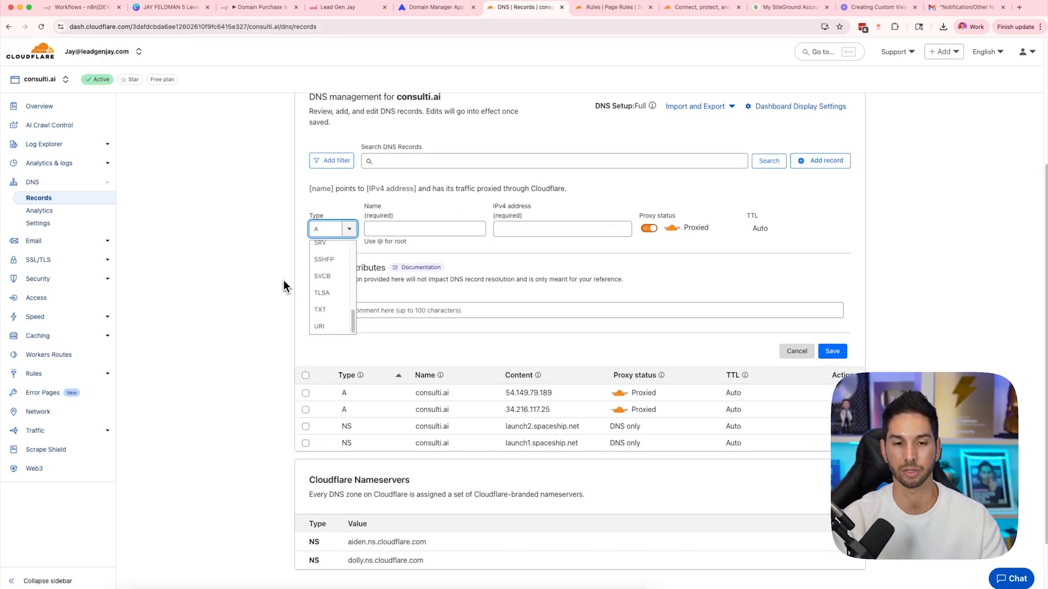
left_click(424, 228)
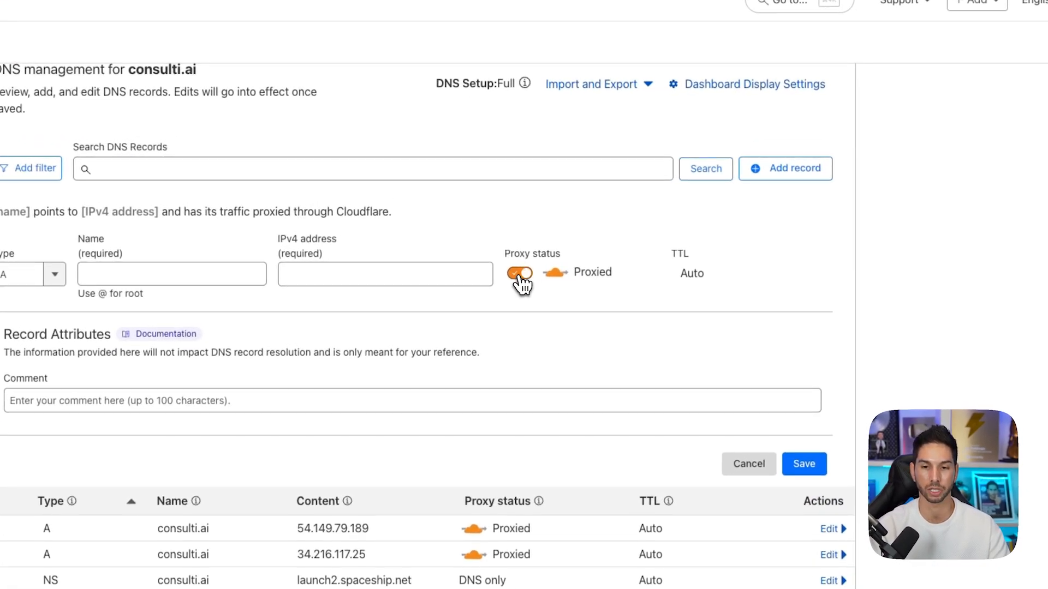
left_click(518, 271)
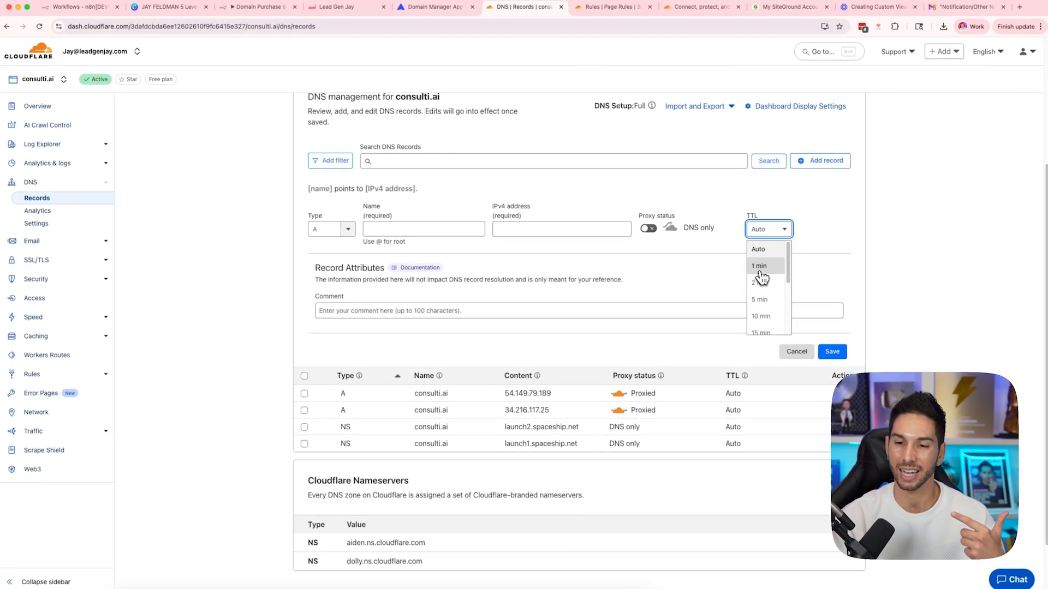
left_click(760, 281)
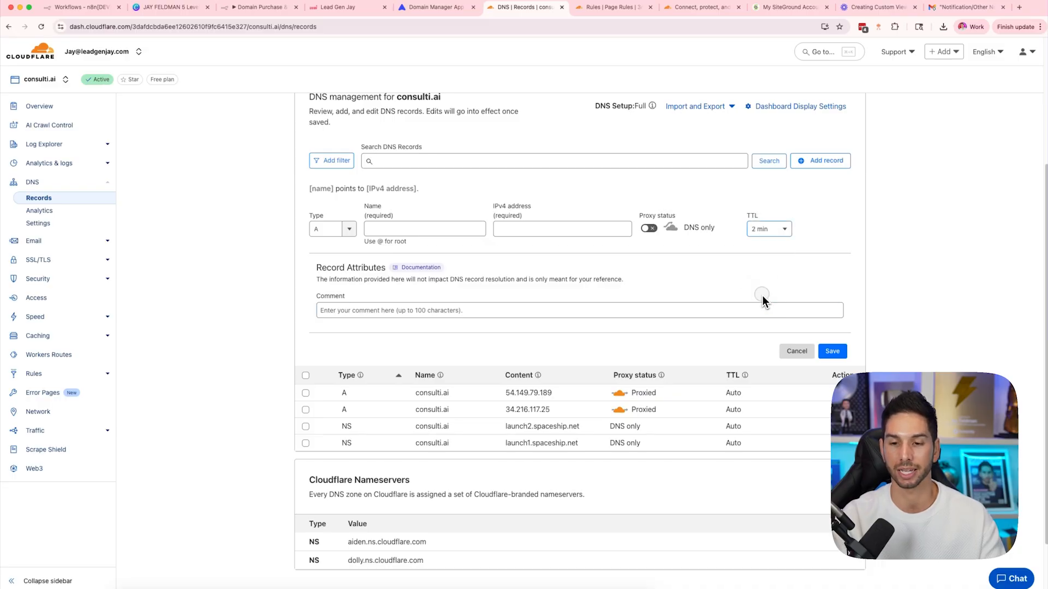
left_click(768, 228)
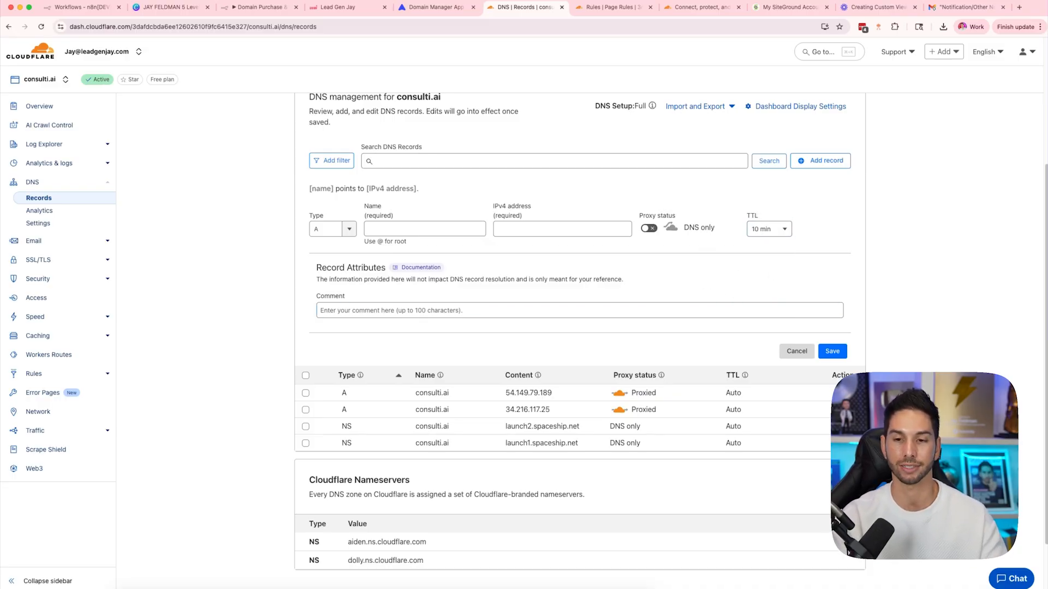
mouse_move(800, 251)
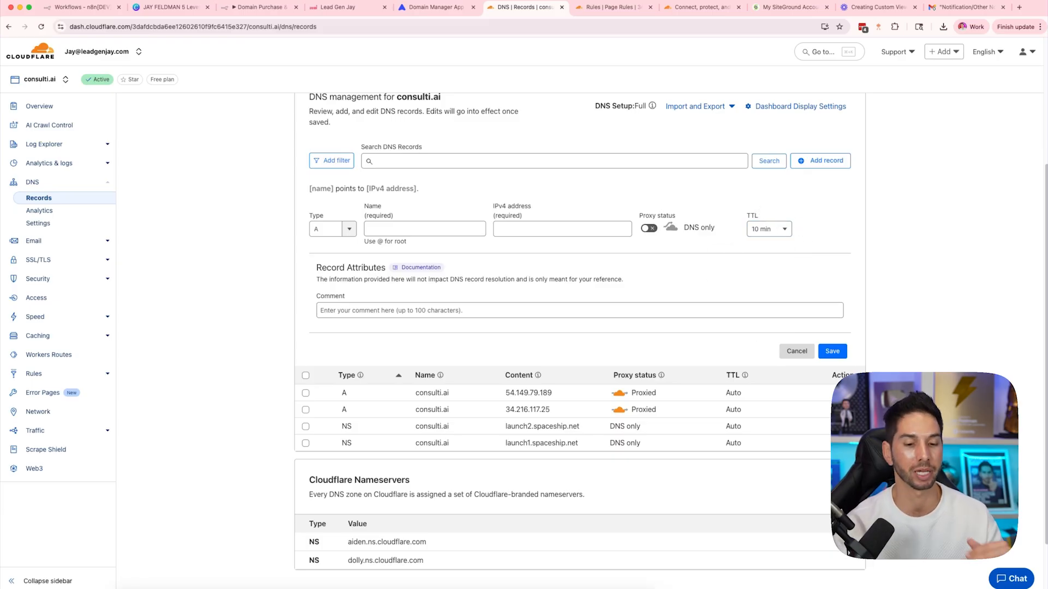
left_click(768, 229)
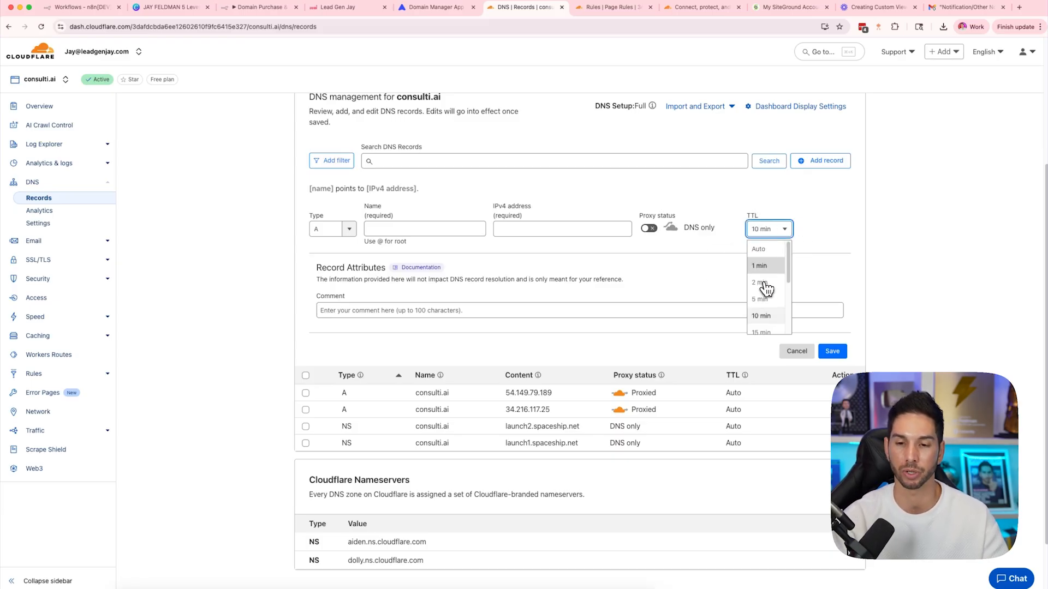
left_click(759, 282)
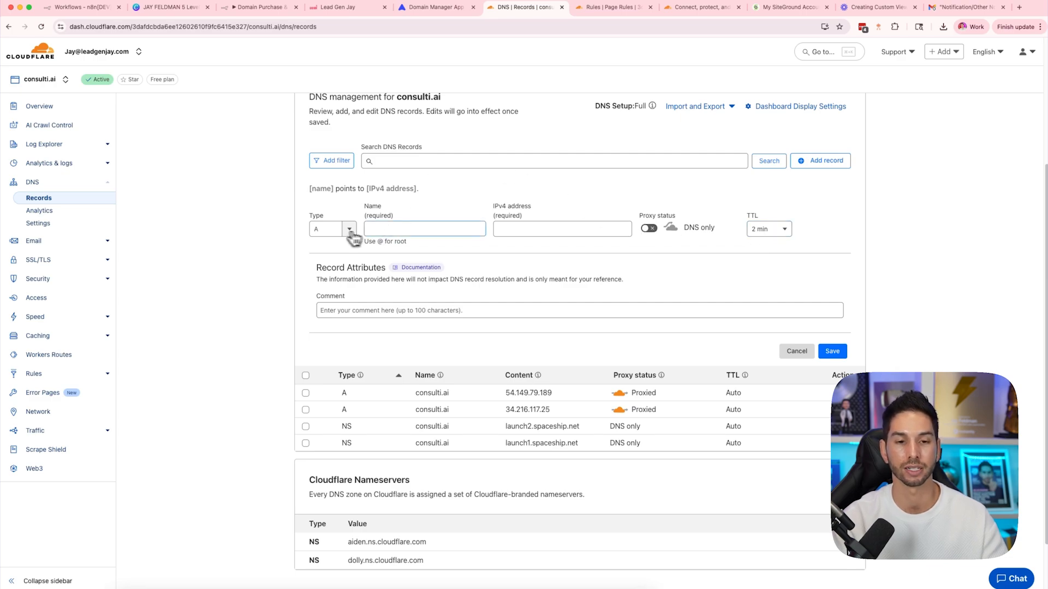
- Enter @ as the record name and move to the empty Content field
left_click(332, 228)
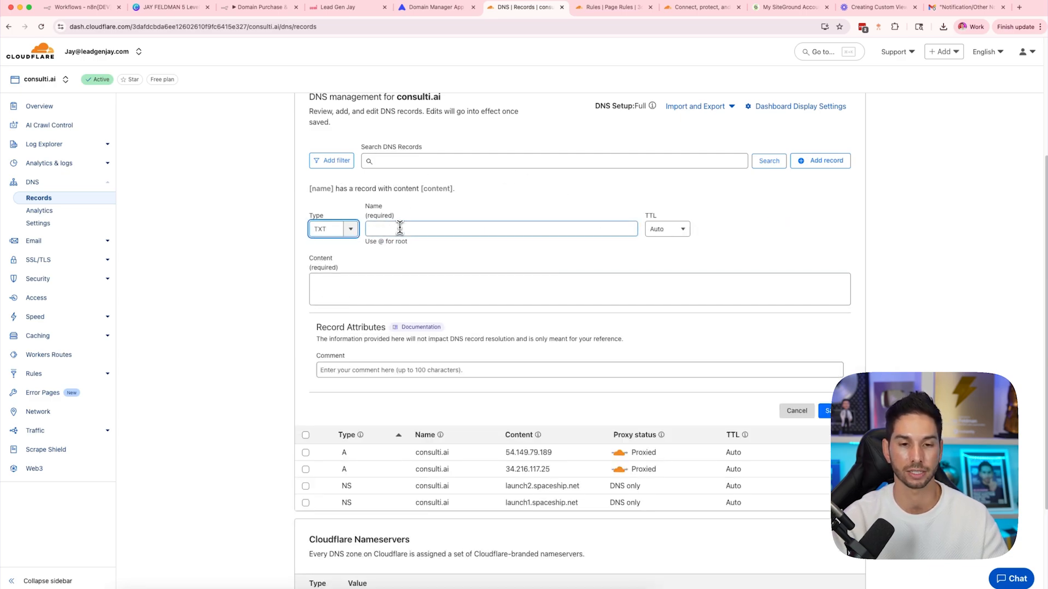
type("@")
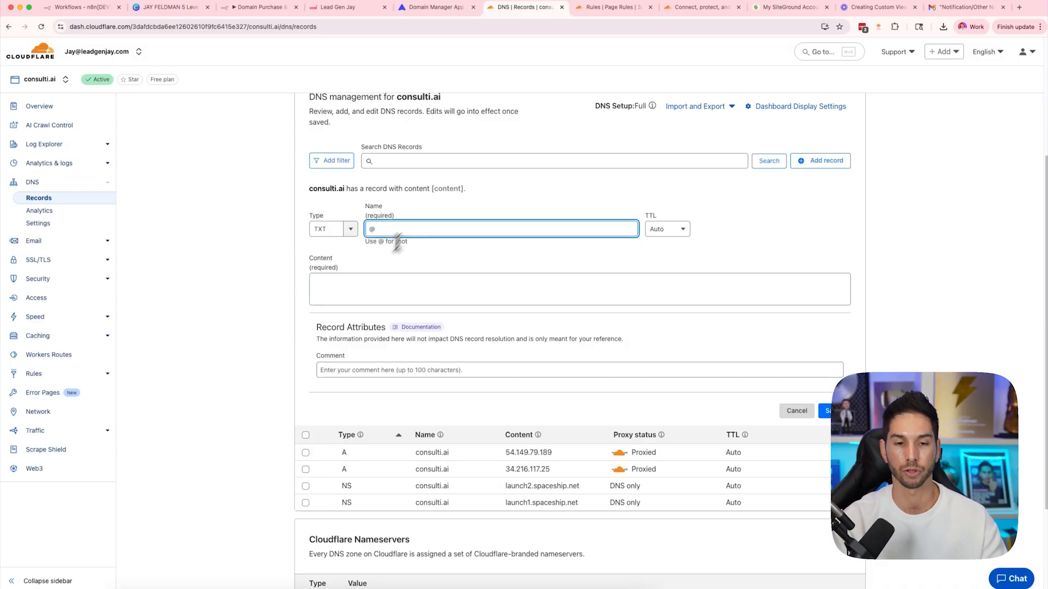
left_click(580, 288)
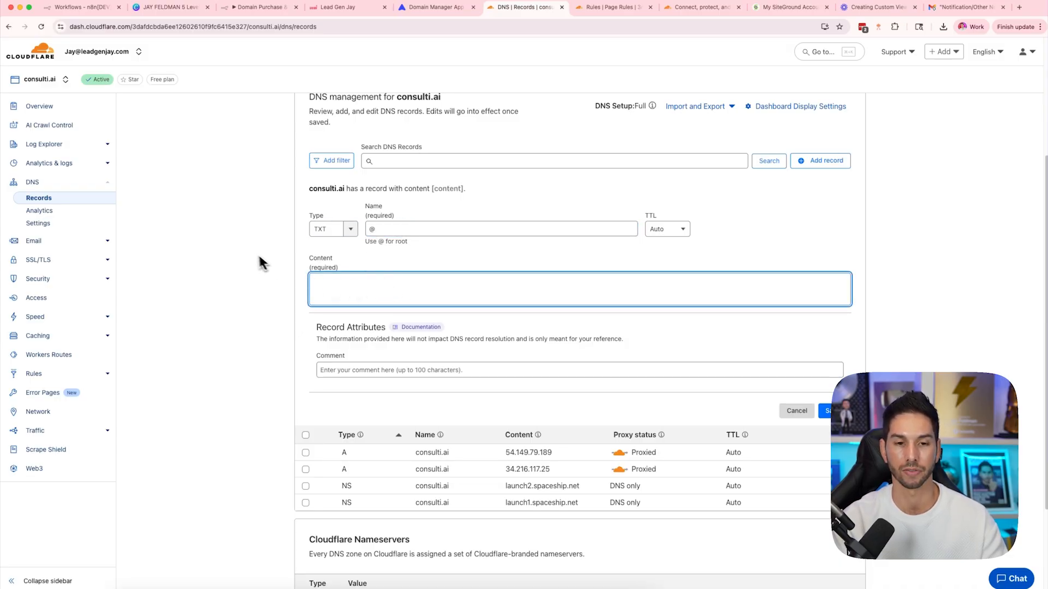
mouse_move(302, 218)
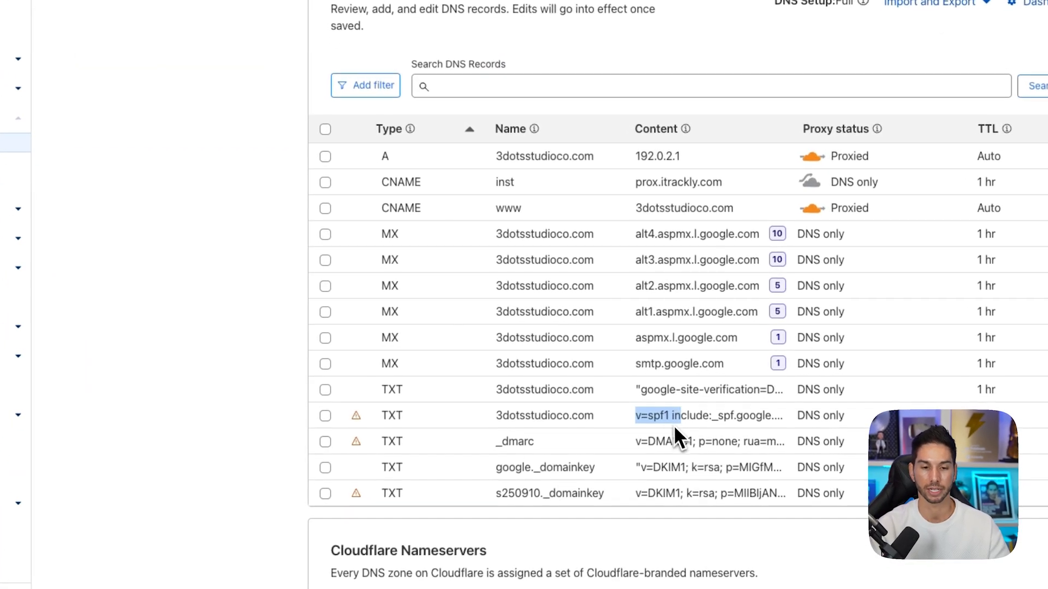
mouse_move(501, 454)
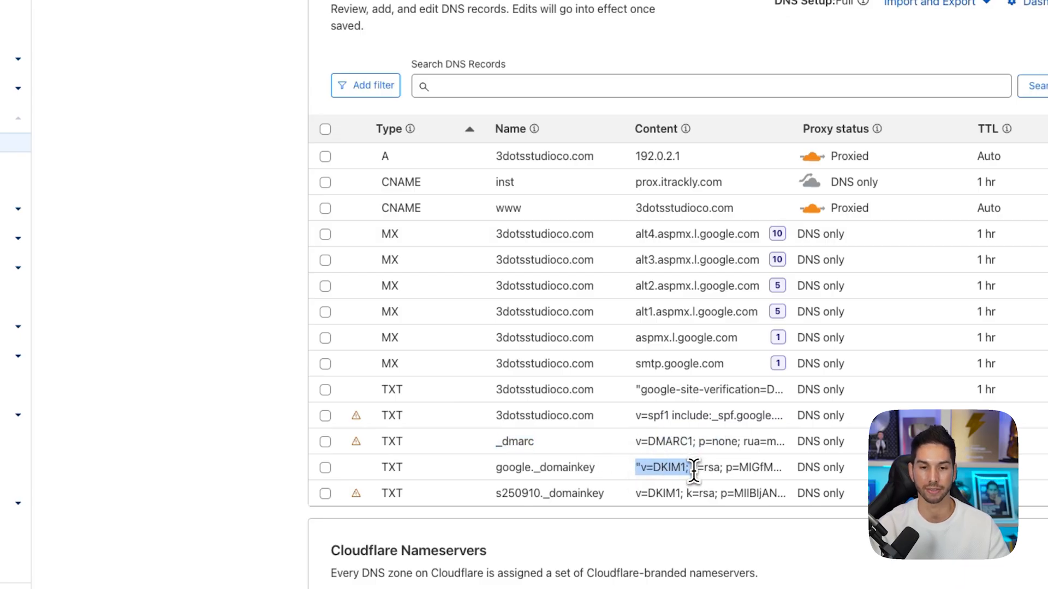
mouse_move(550, 285)
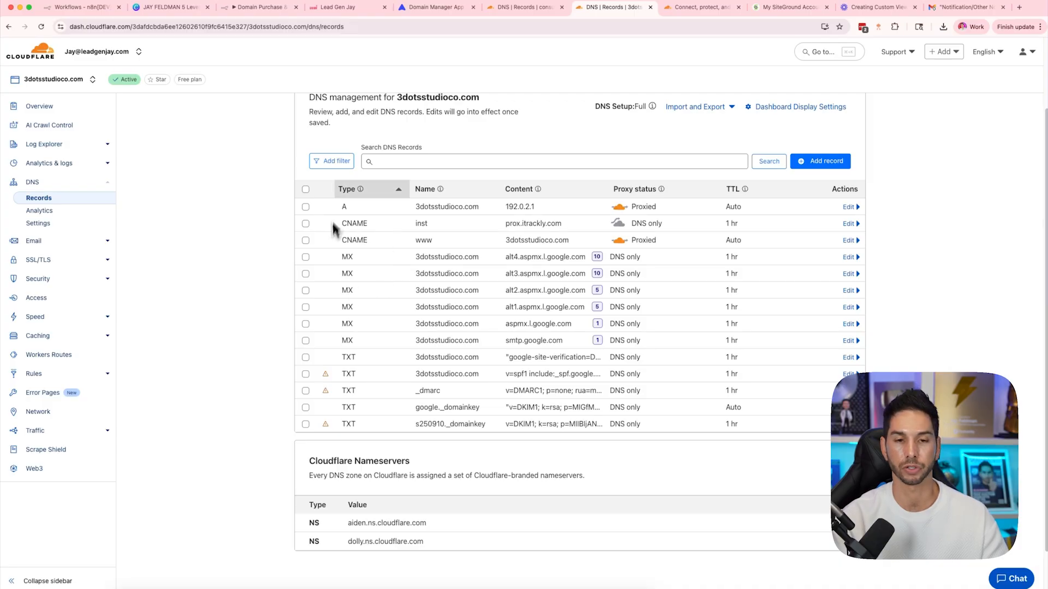
mouse_move(278, 156)
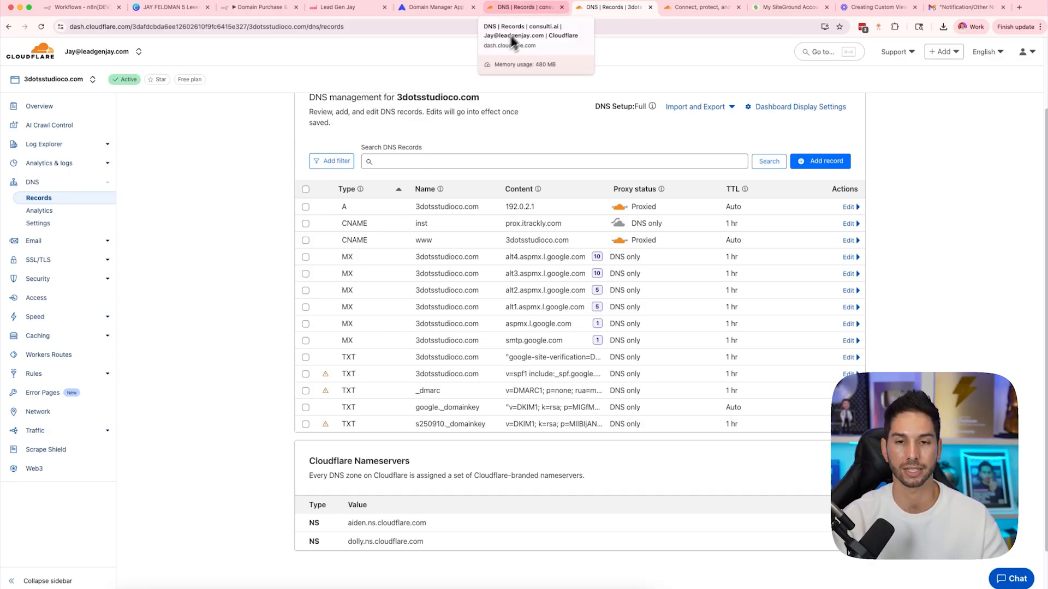
mouse_move(523, 14)
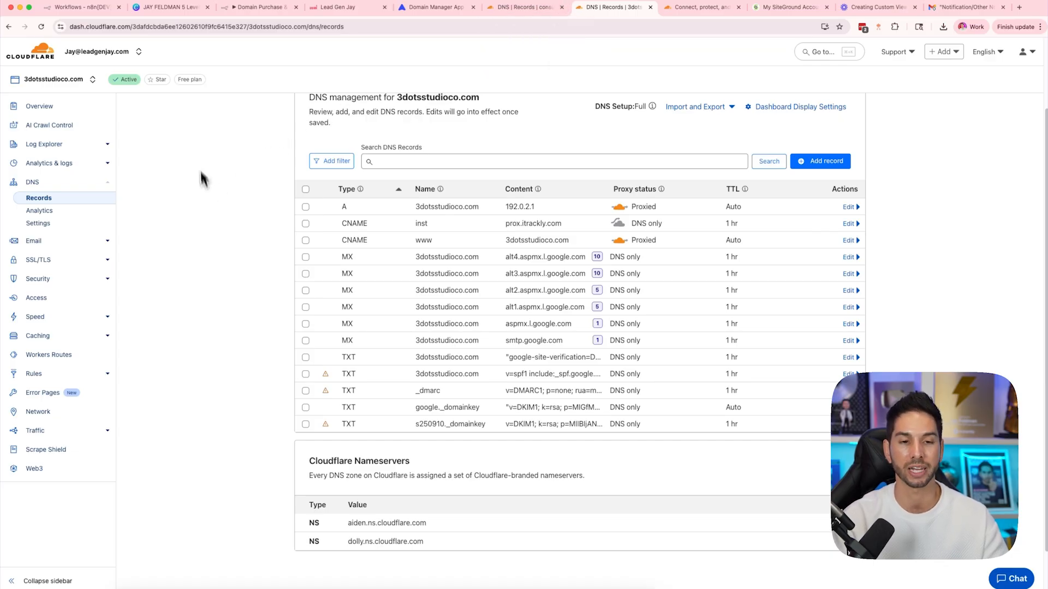
mouse_move(416, 251)
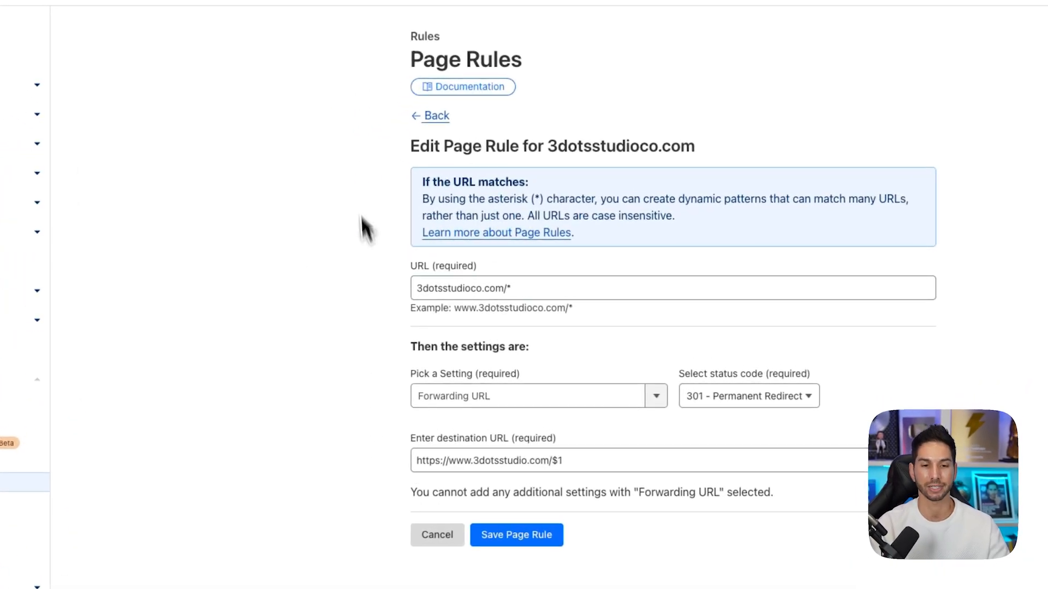
- View the 3dotsstudioco.com 301 page rule, then return to consulti.ai's DNS Records page
left_click(535, 288)
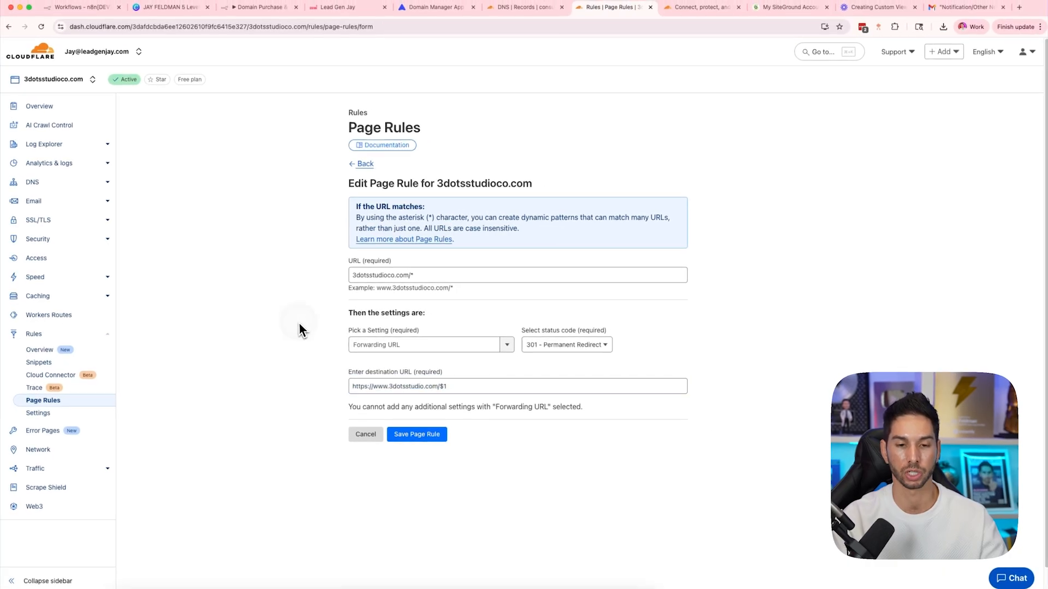
left_click(526, 8)
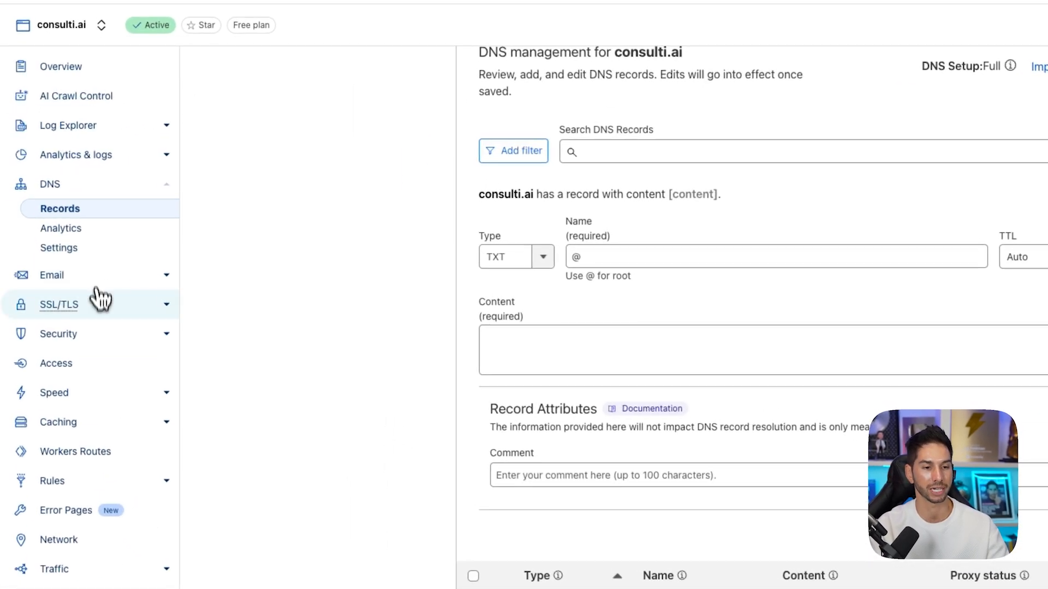
- Start a blank Create a Page Rule form under consulti.ai's Page Rules
left_click(51, 480)
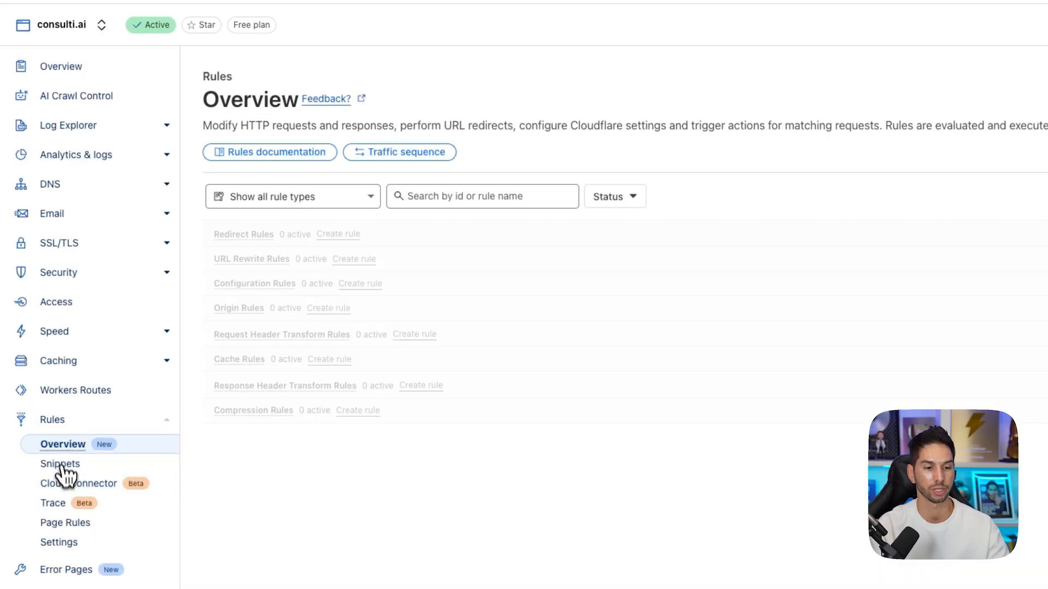
left_click(65, 523)
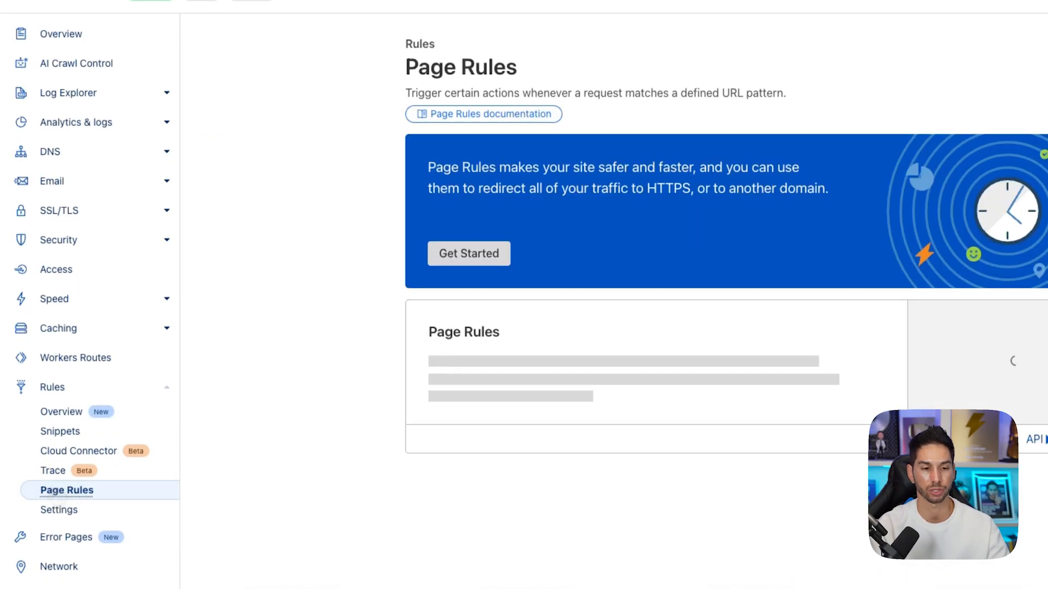
left_click(468, 253)
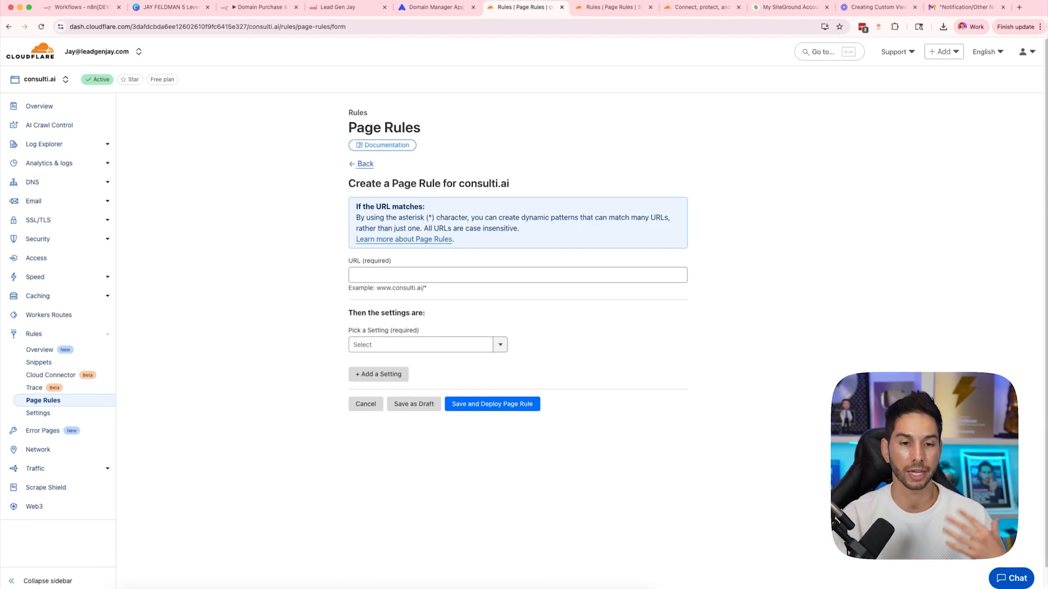
mouse_move(311, 224)
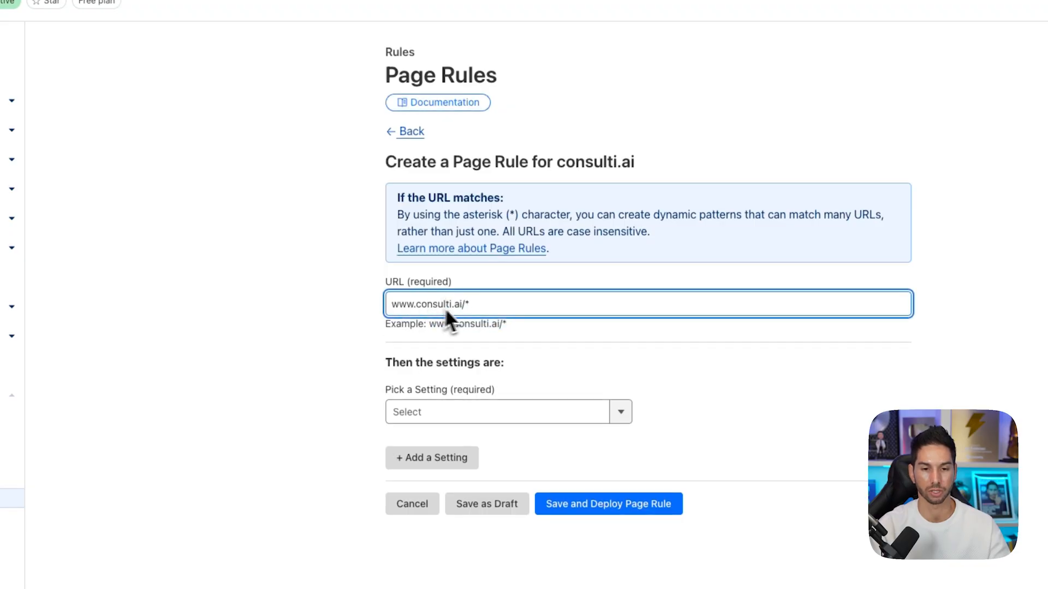
- Choose Forwarding URL with a 301 - Permanent Redirect status code for the rule
scroll("down", 3)
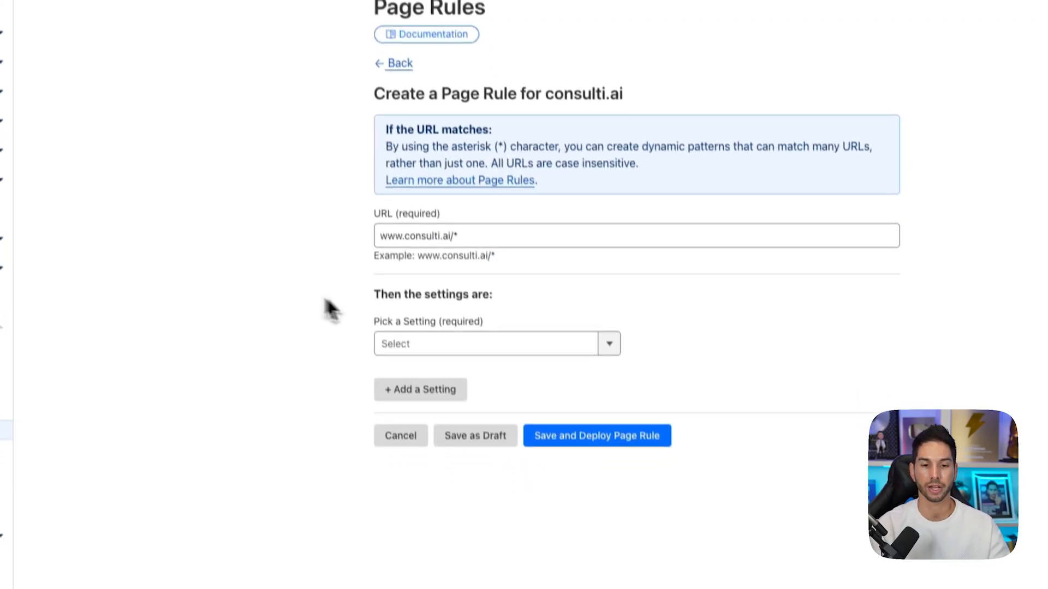
type("for")
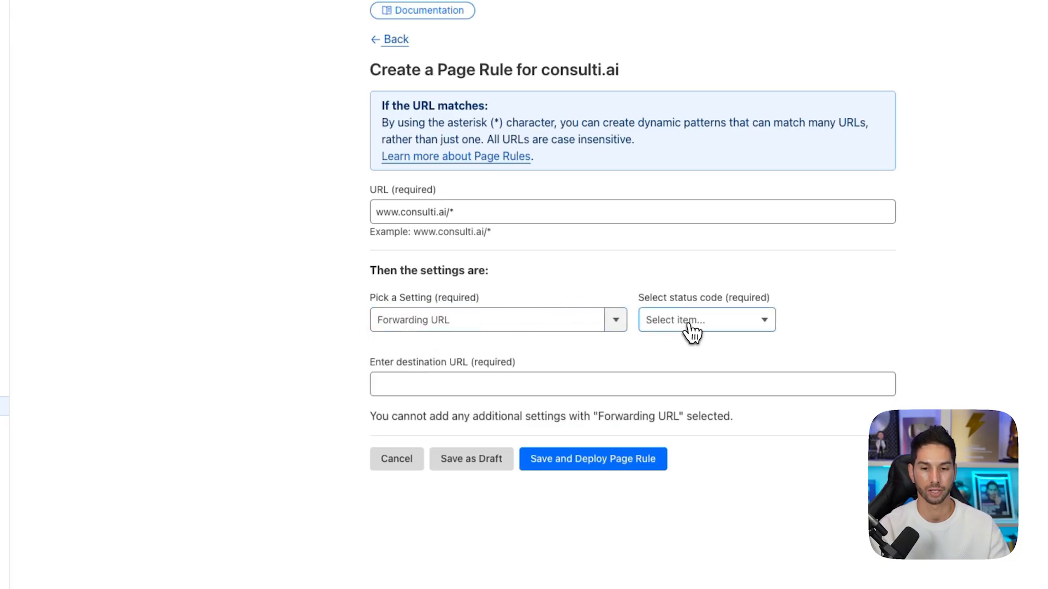
left_click(706, 319)
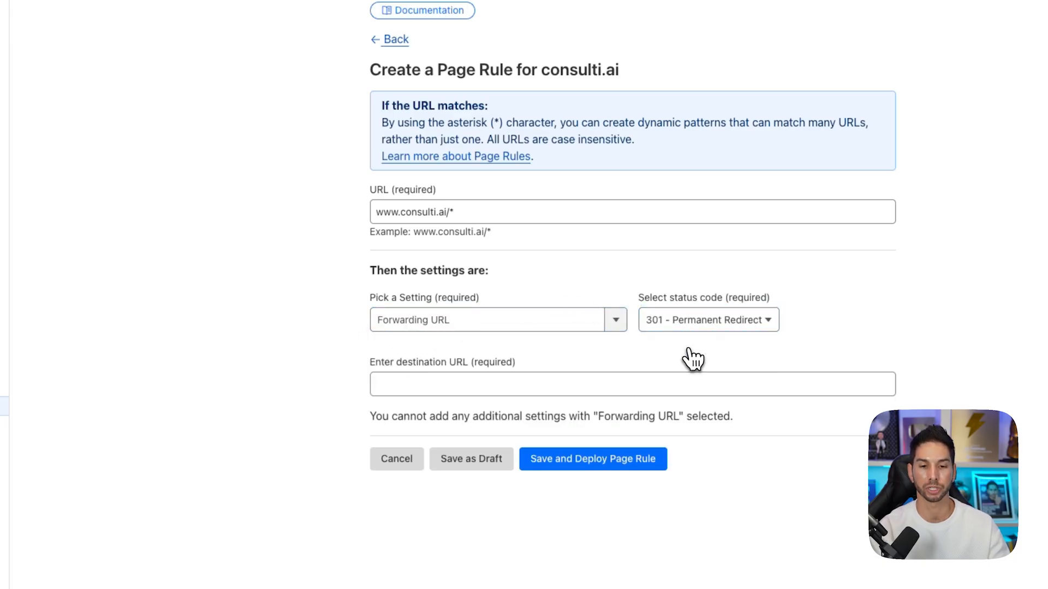
left_click(441, 384)
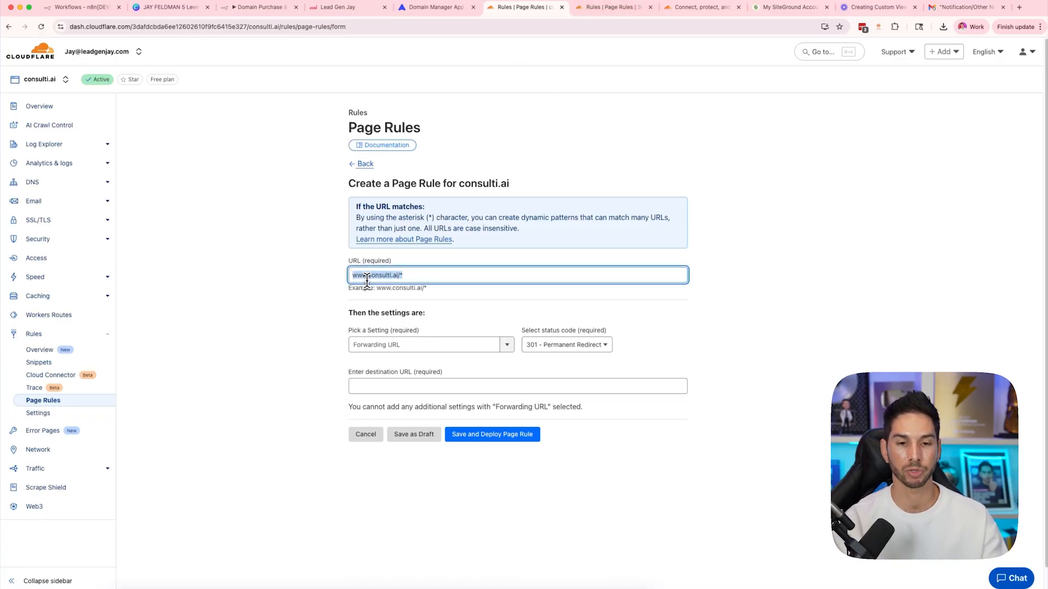
type("ht")
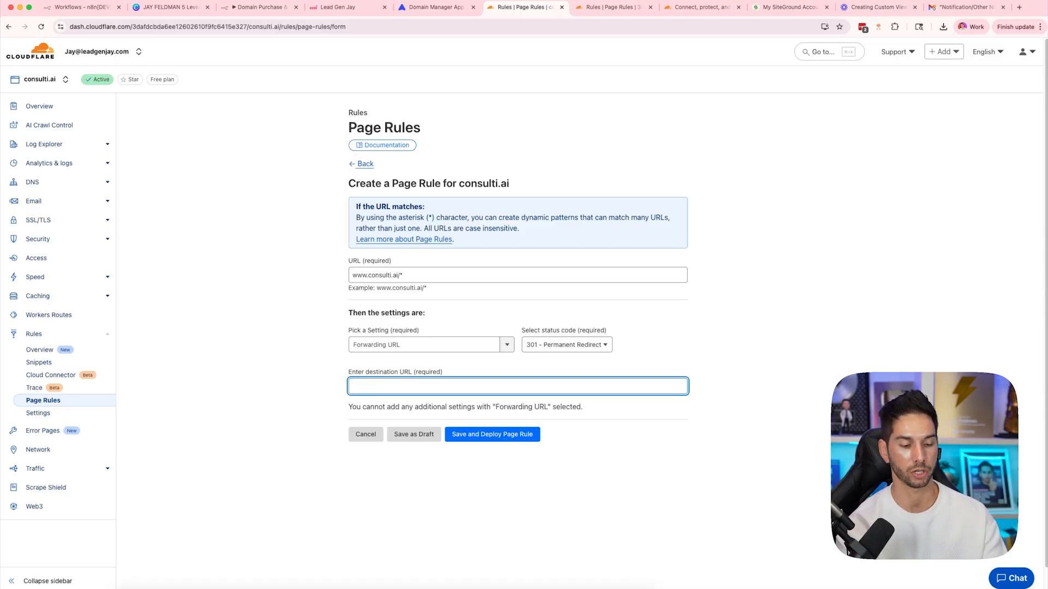
type("https:")
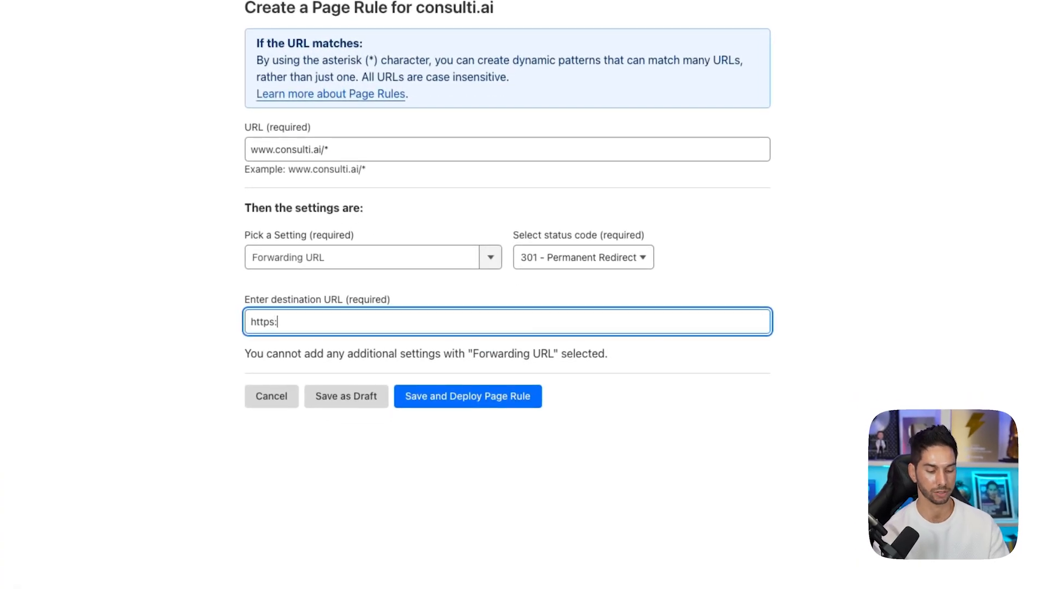
type("//www.nextwa")
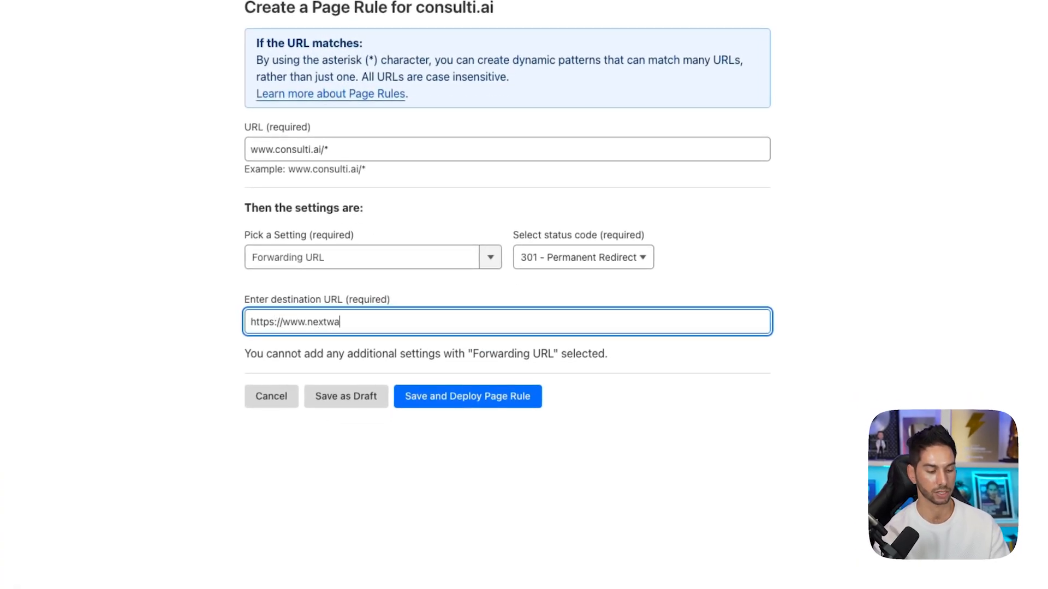
type("ve.io/$1")
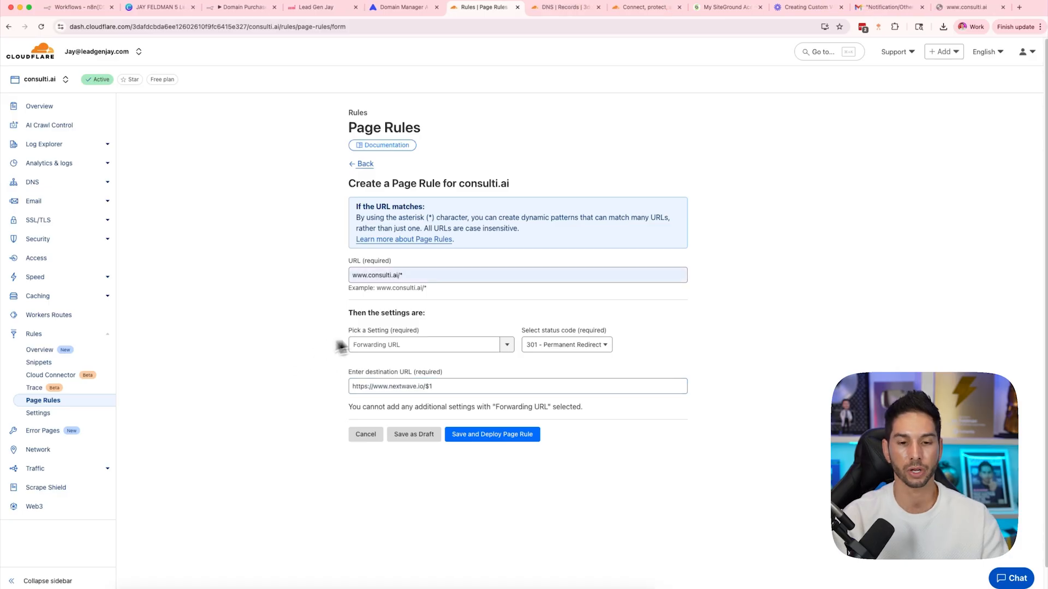
left_click(493, 435)
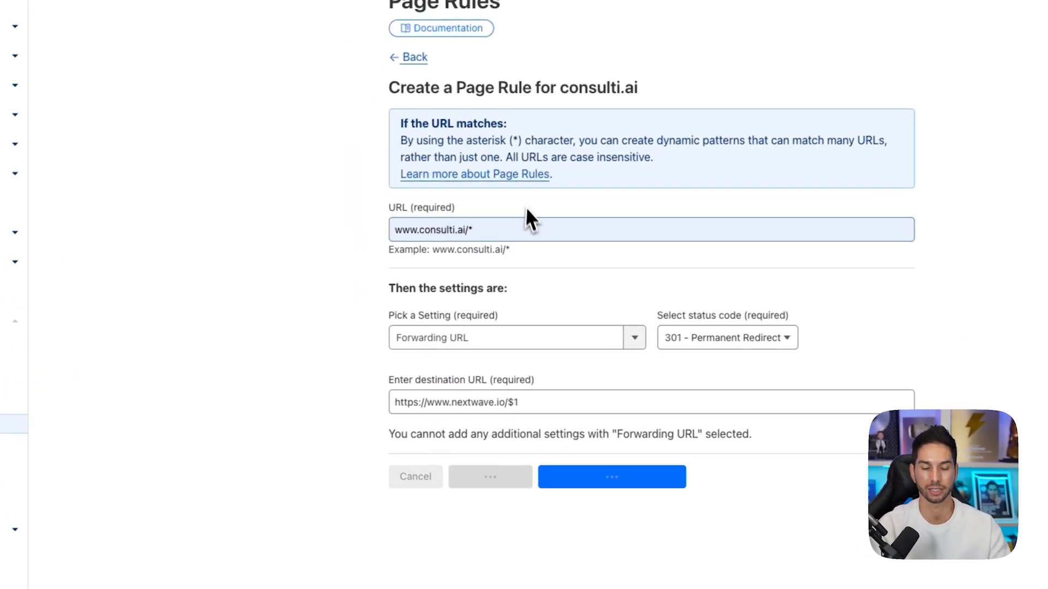
left_click(610, 477)
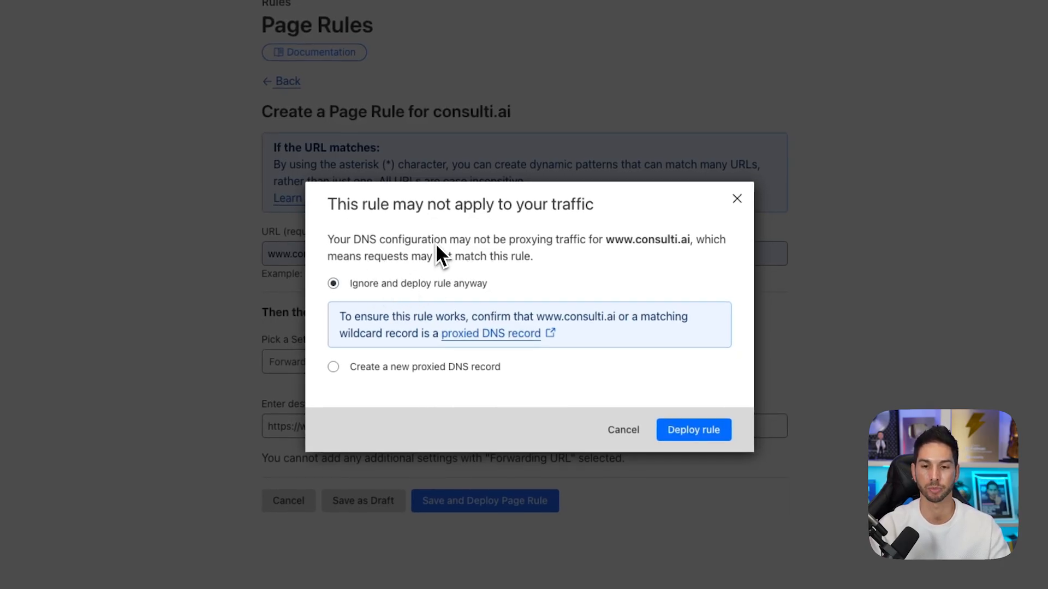
left_click(334, 367)
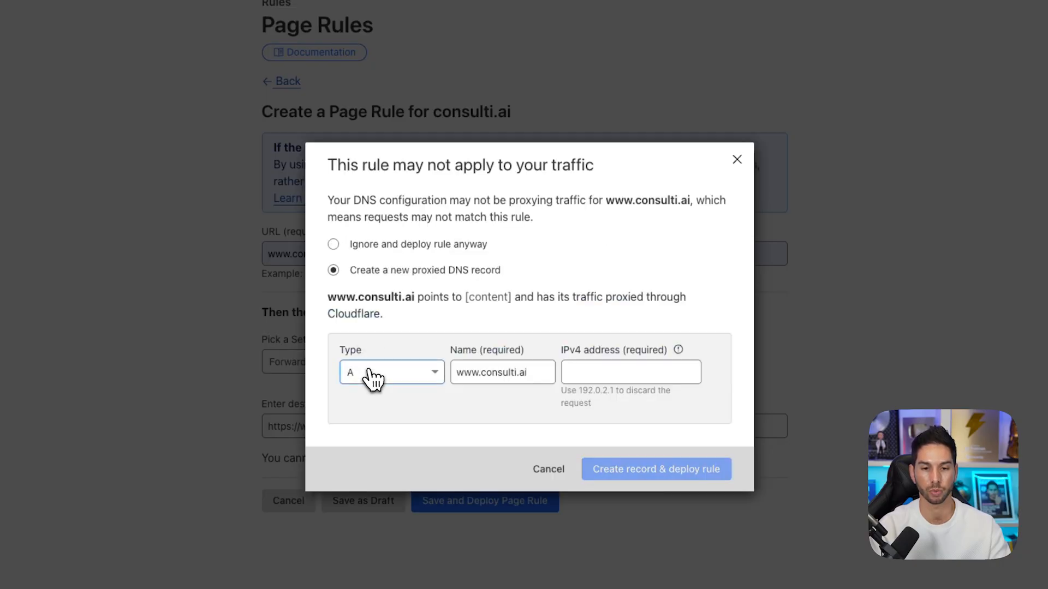
mouse_move(547, 320)
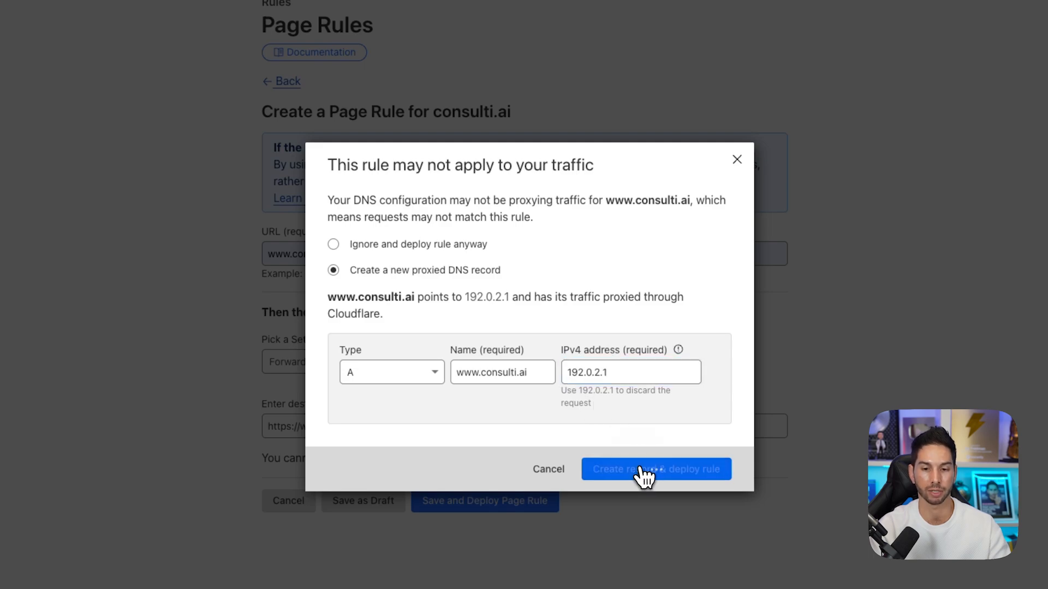
left_click(656, 469)
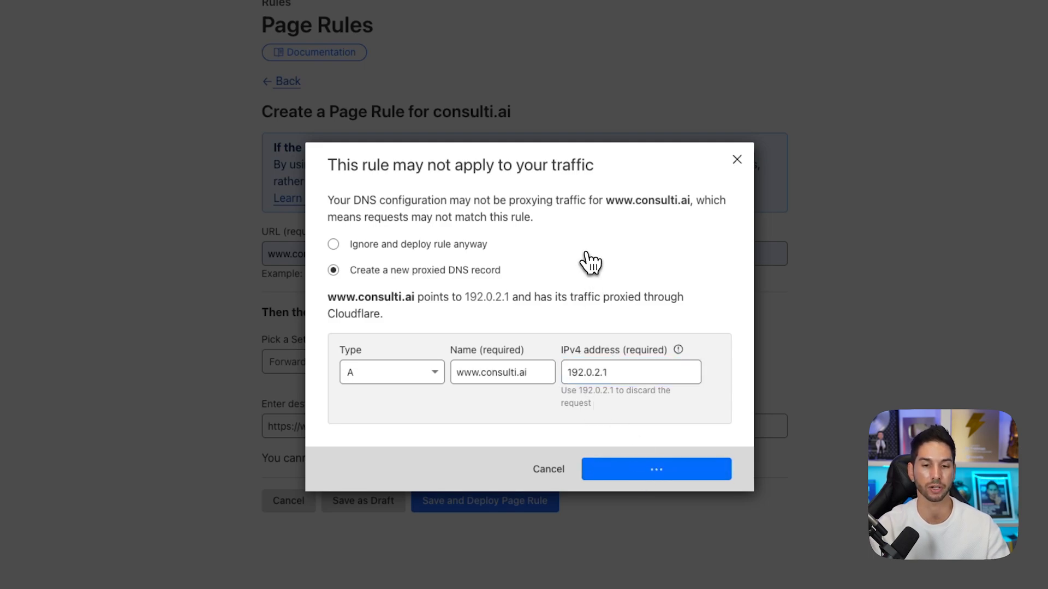
left_click(656, 468)
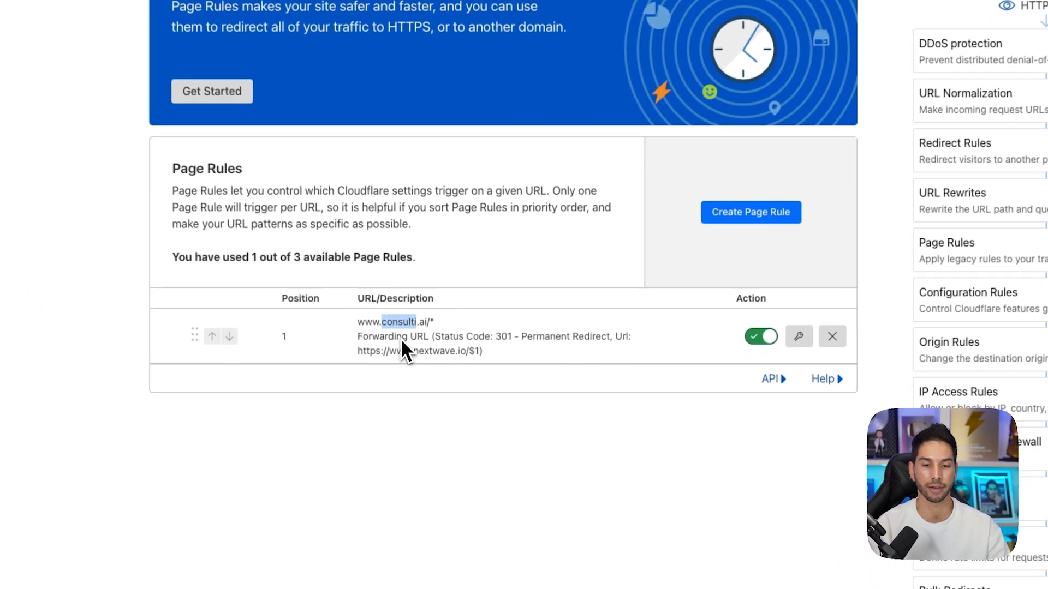
- Review the Page Rules list and check the proxied www A record at 192.0.2.1 under DNS Records
scroll("down", 3)
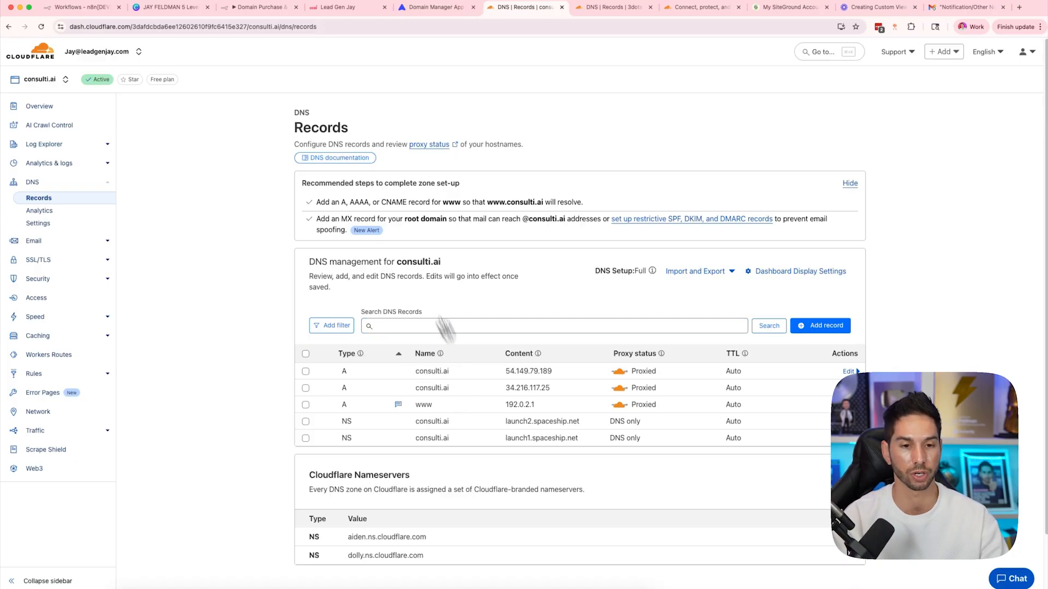
mouse_move(404, 376)
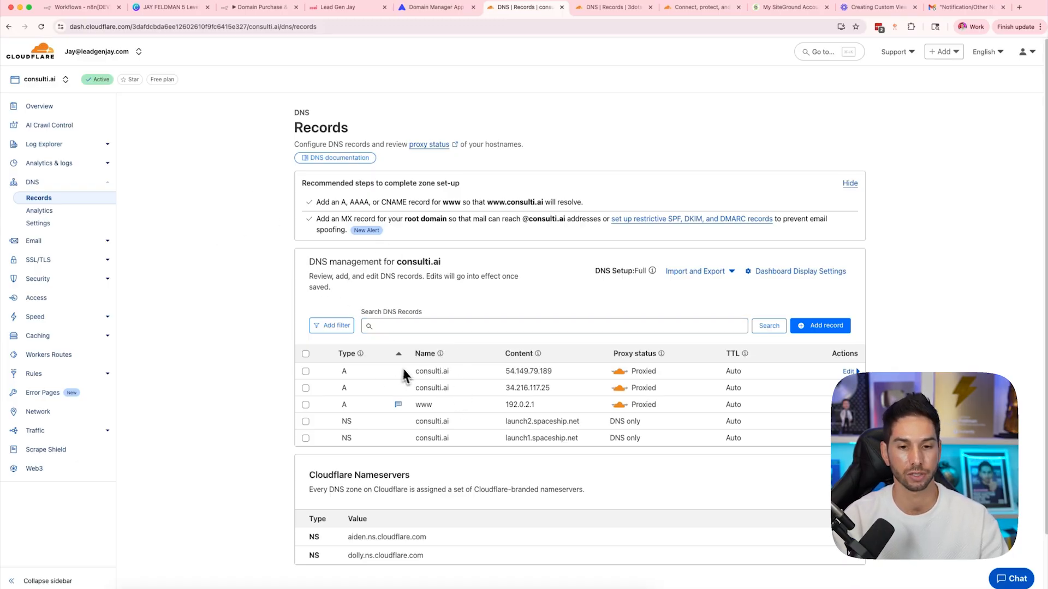
double_click(432, 371)
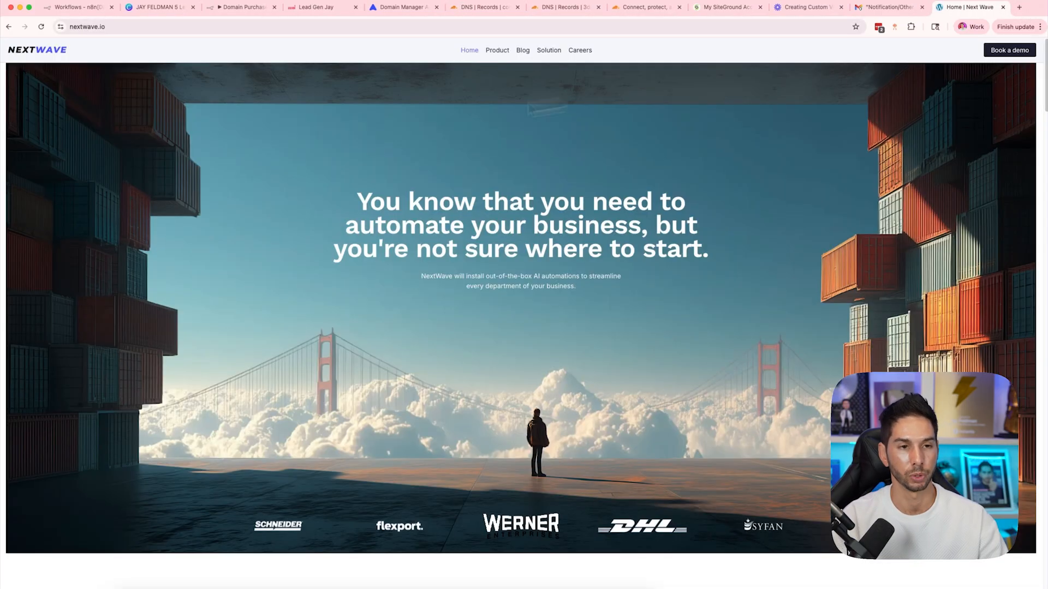
left_click(87, 26)
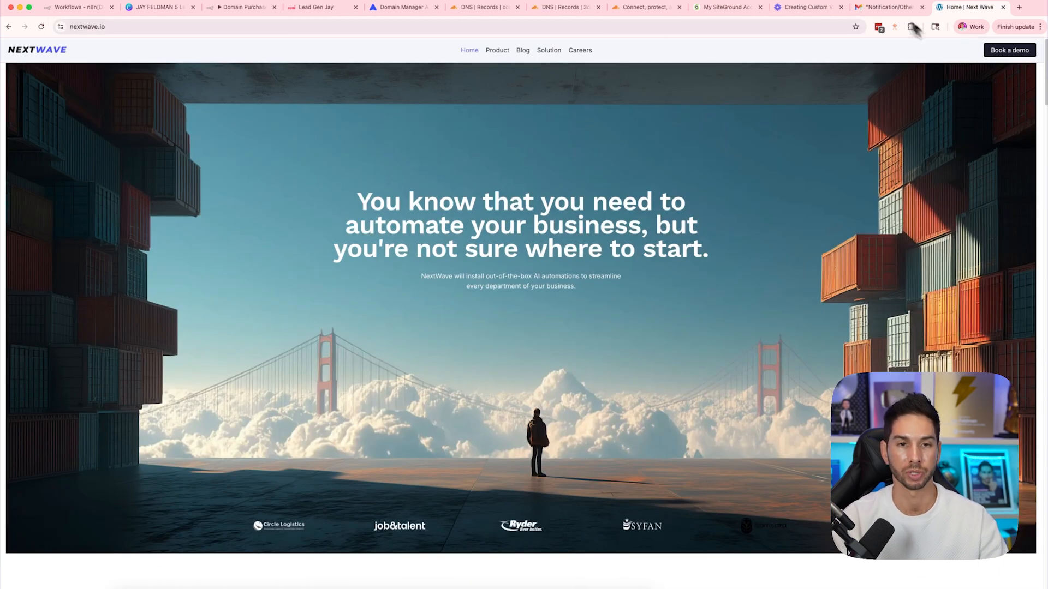
left_click(74, 8)
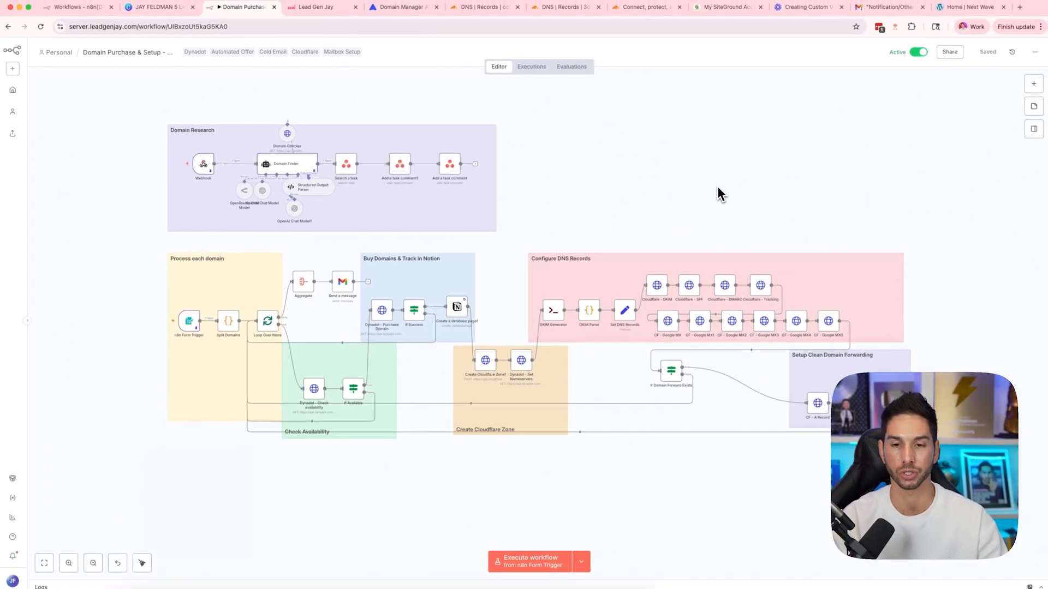
mouse_move(261, 251)
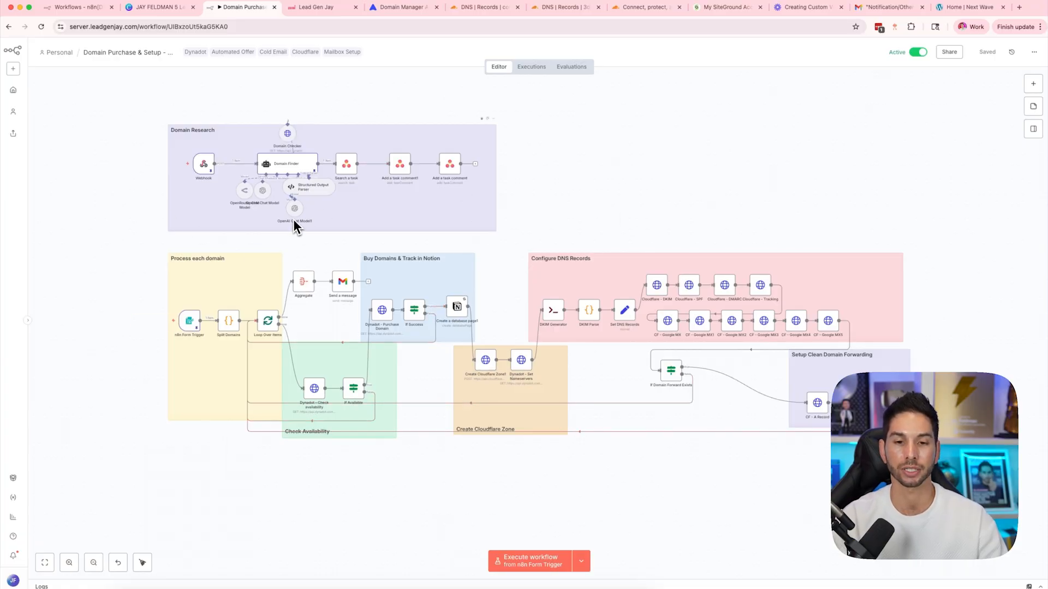
mouse_move(641, 138)
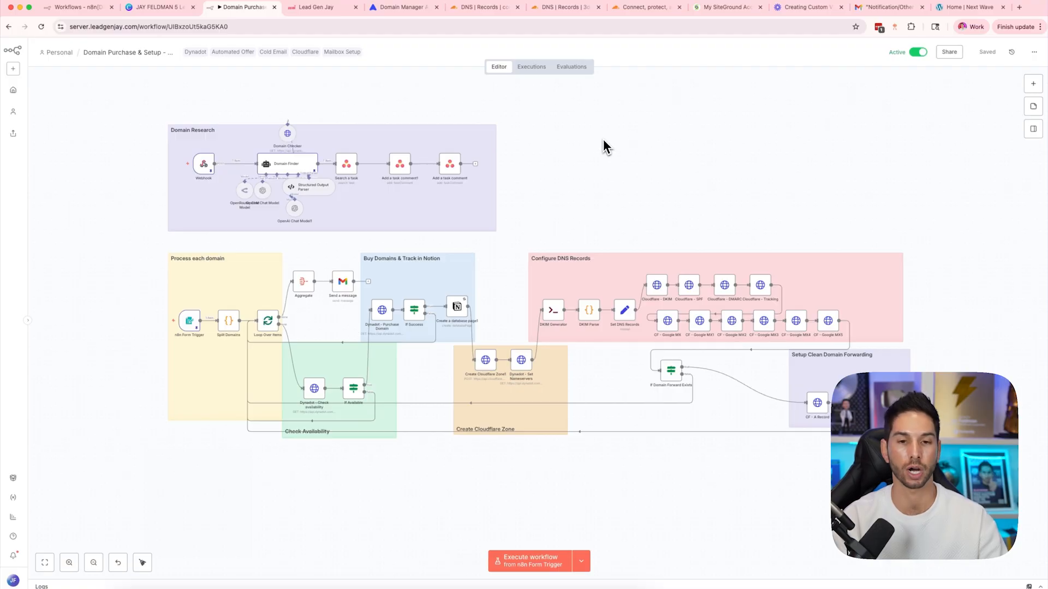
- Switch from the n8n Domain Purchase & Setup workflow to the Skool community tab
left_click(969, 7)
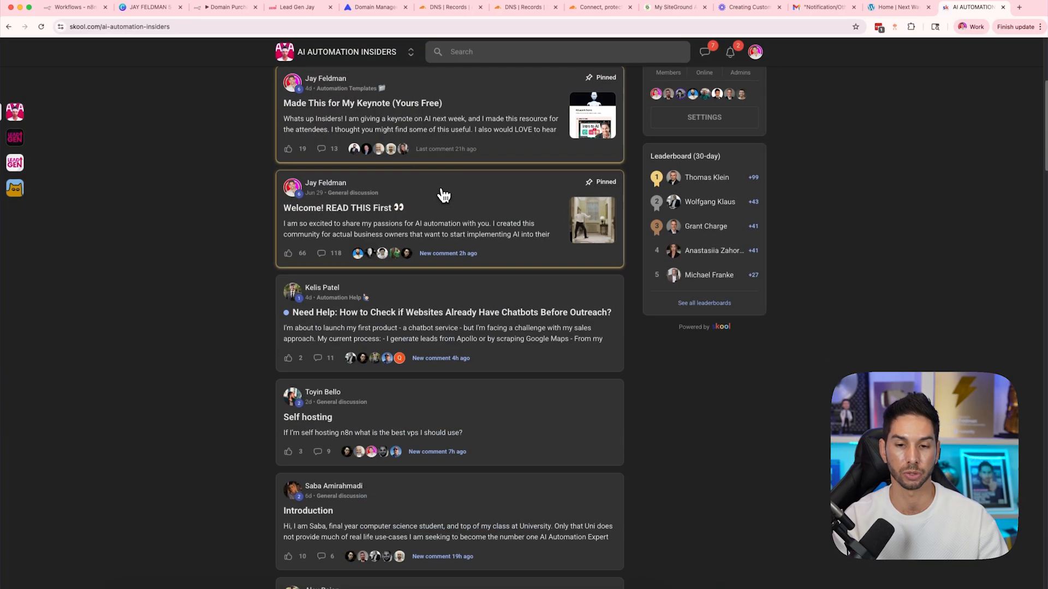
scroll("down", 3)
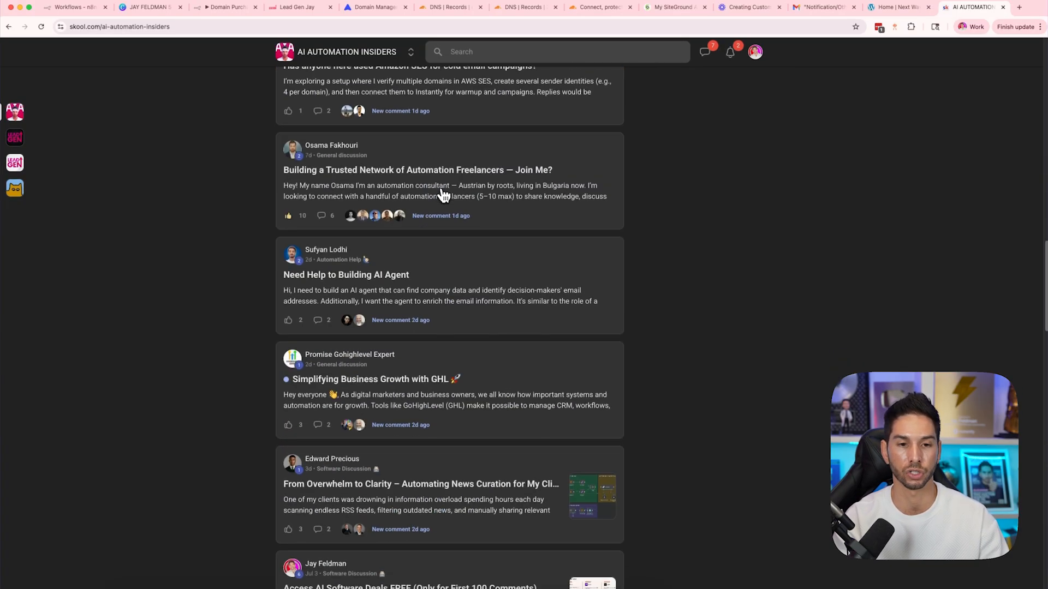
left_click(226, 6)
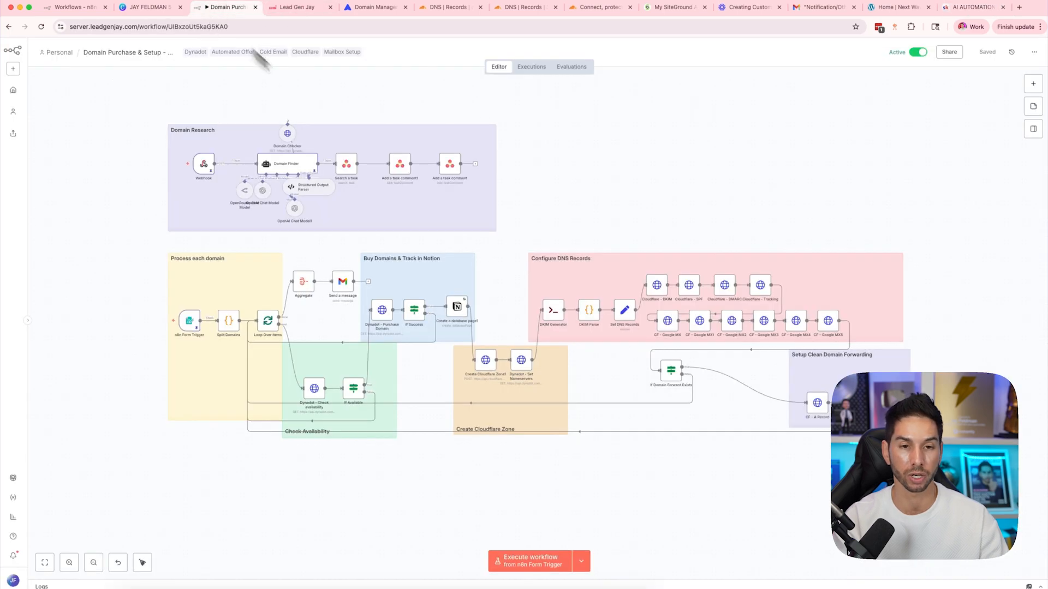